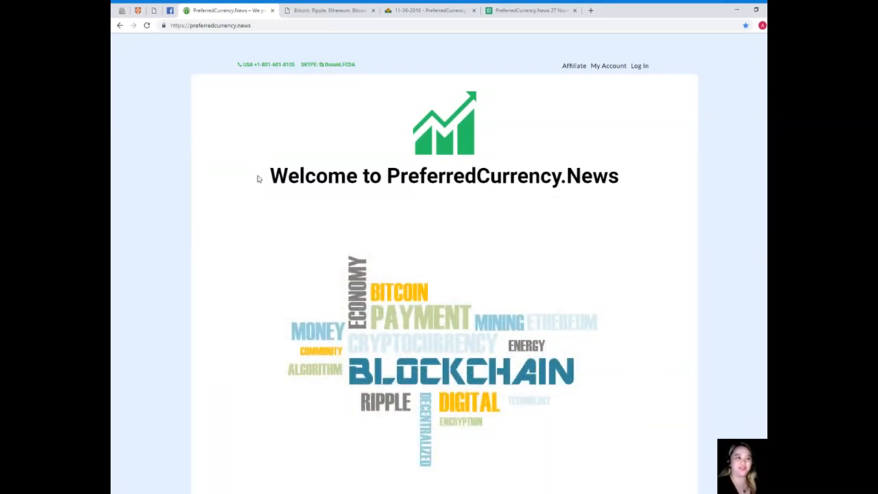
mouse_move(326, 133)
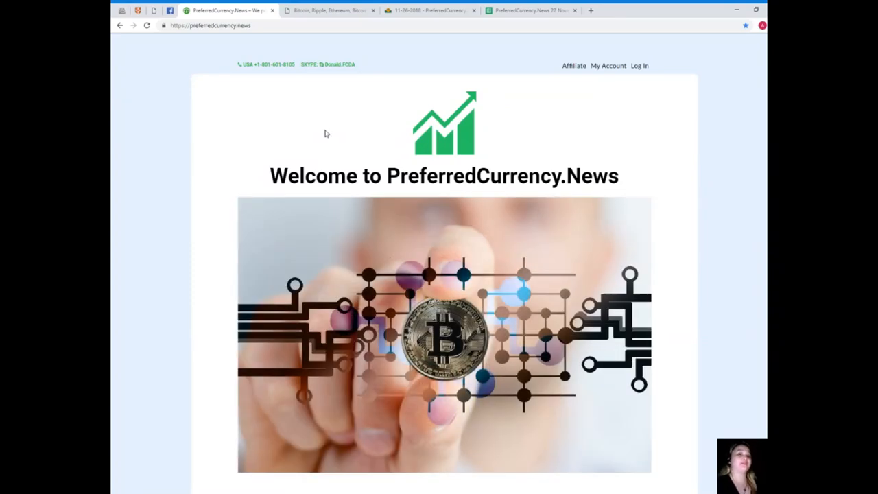
mouse_move(275, 167)
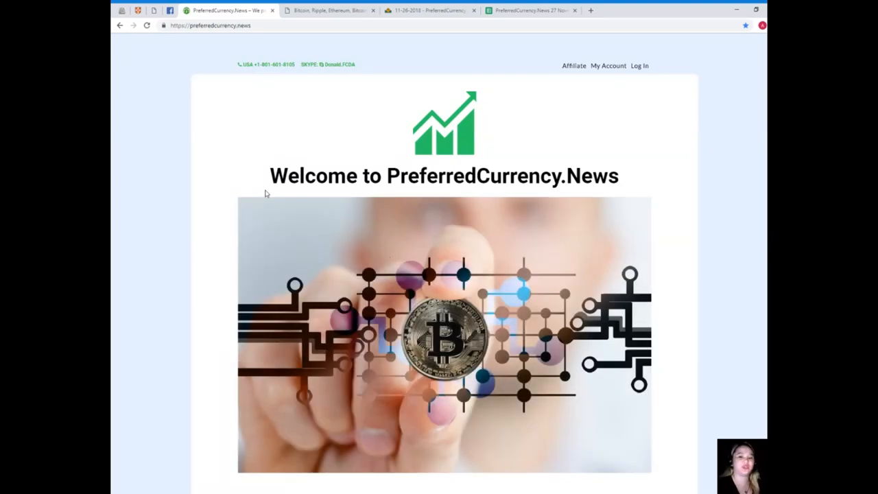
mouse_move(279, 235)
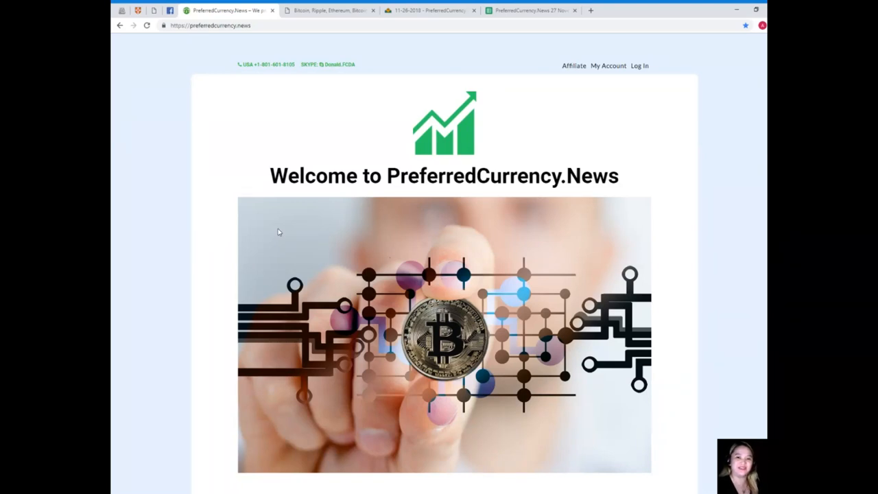
mouse_move(287, 234)
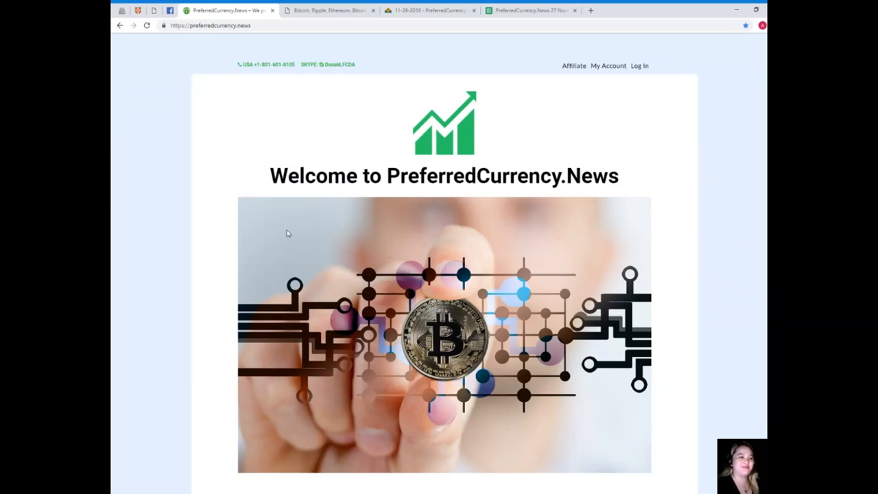
mouse_move(260, 10)
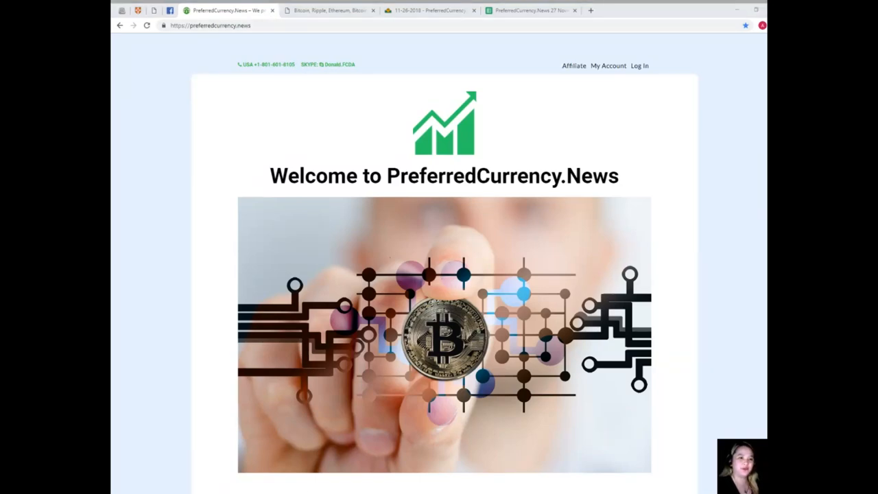
Switch to the PCN.Today price analysis tab and read down to Bitcoin's $3,620.26 BTC/USD section
left_click(329, 10)
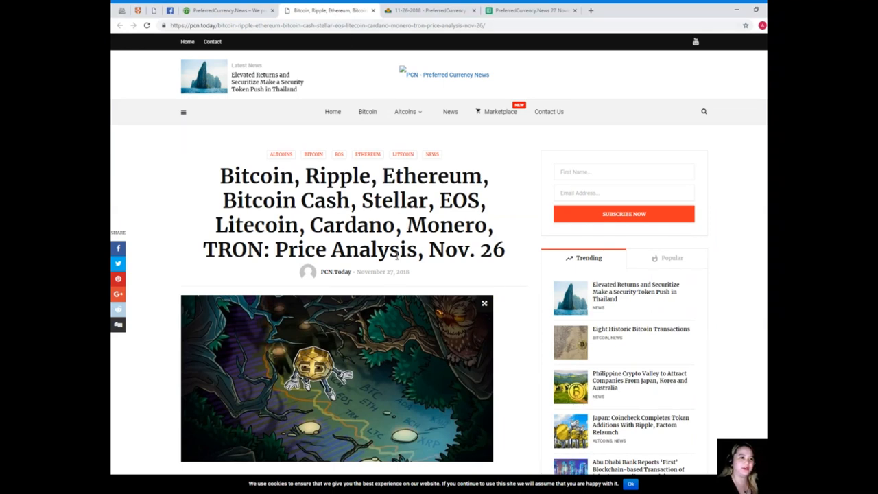
scroll("down", 3)
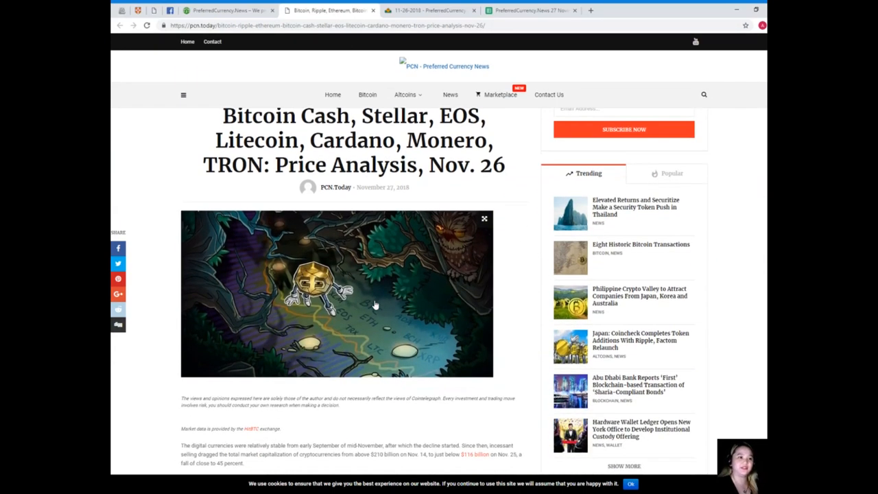
scroll("up", 3)
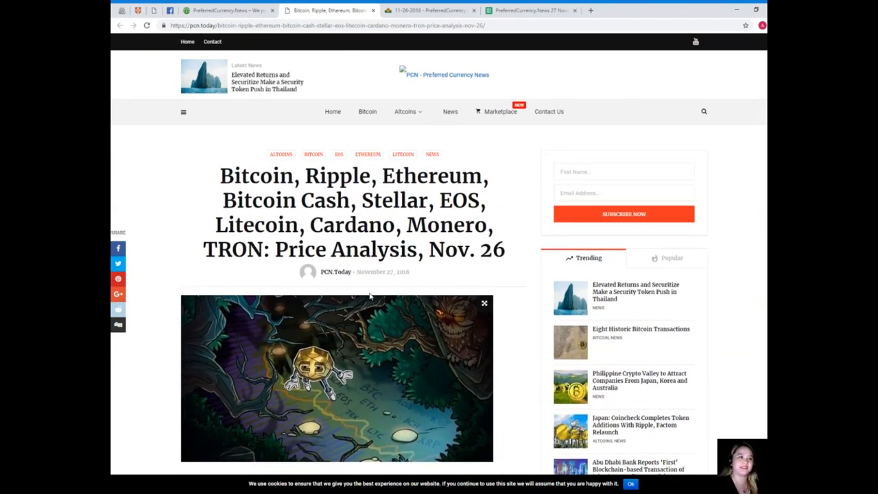
scroll("down", 3)
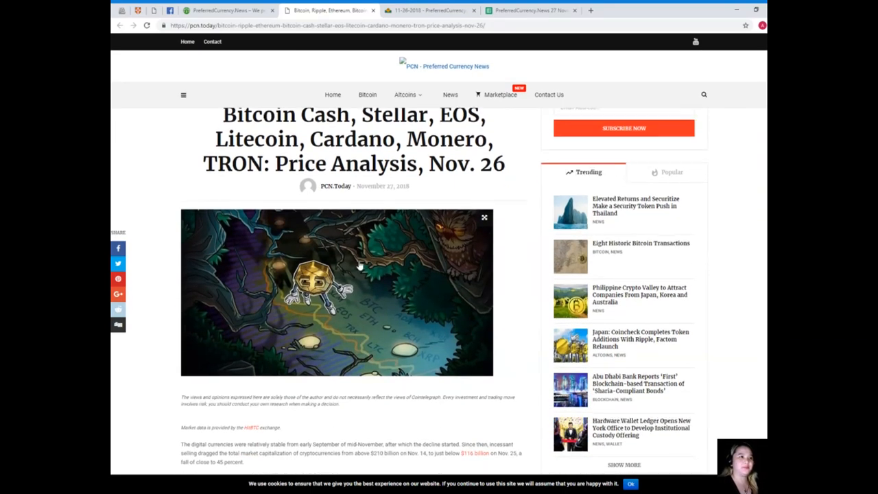
scroll("down", 3)
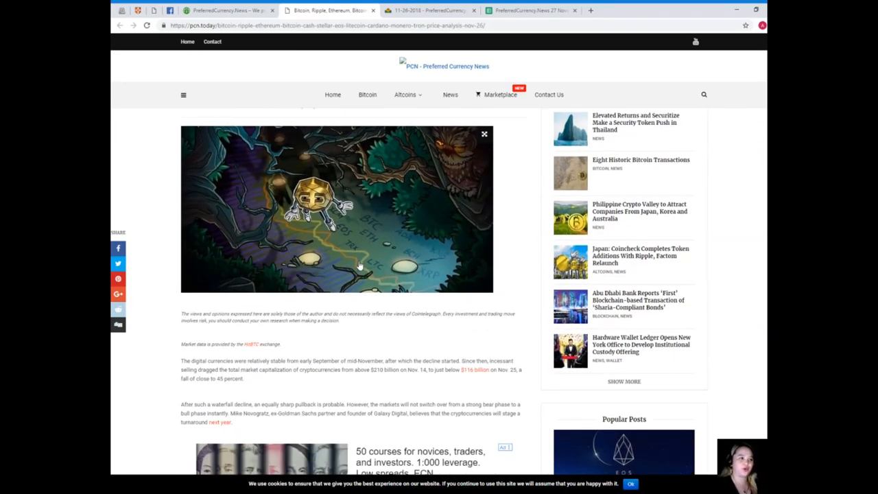
scroll("down", 3)
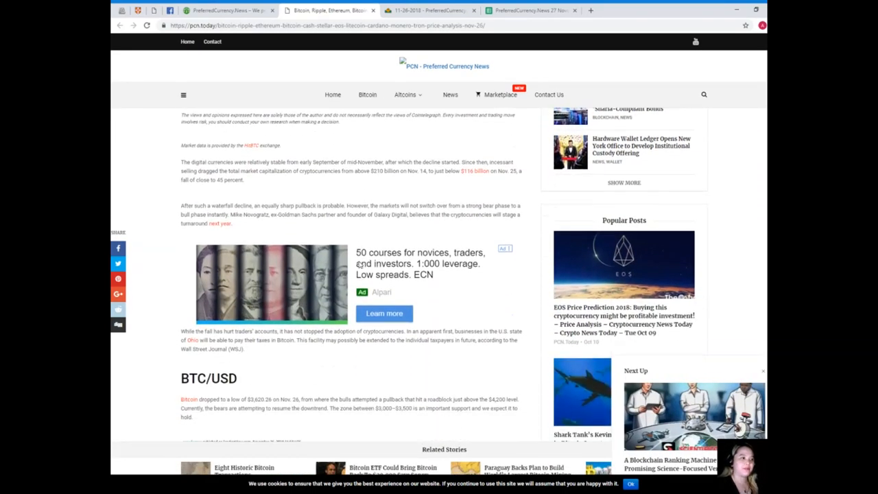
scroll("down", 3)
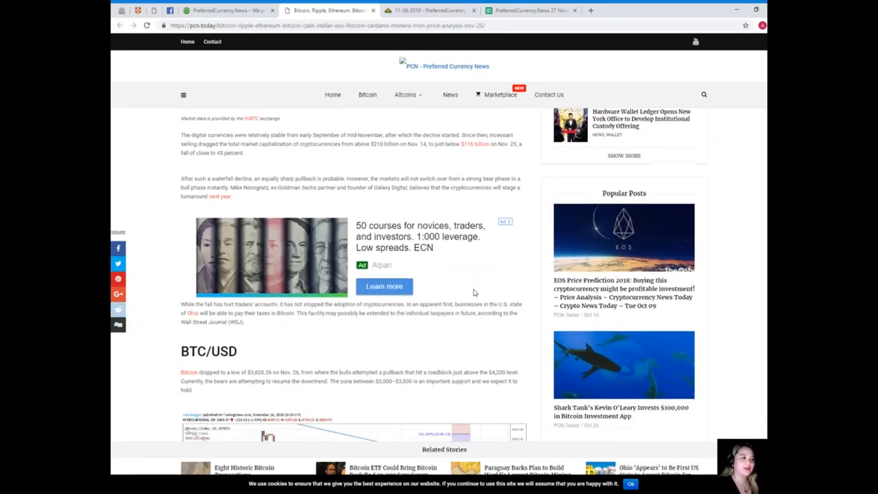
scroll("down", 3)
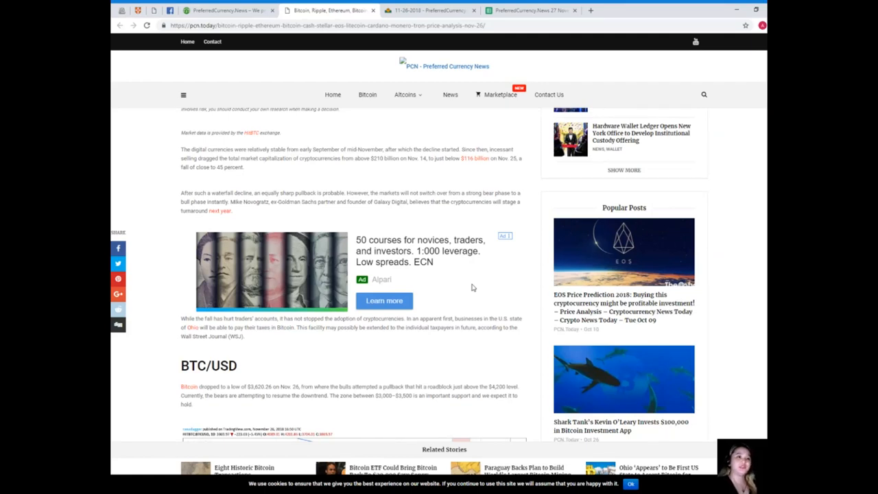
mouse_move(458, 282)
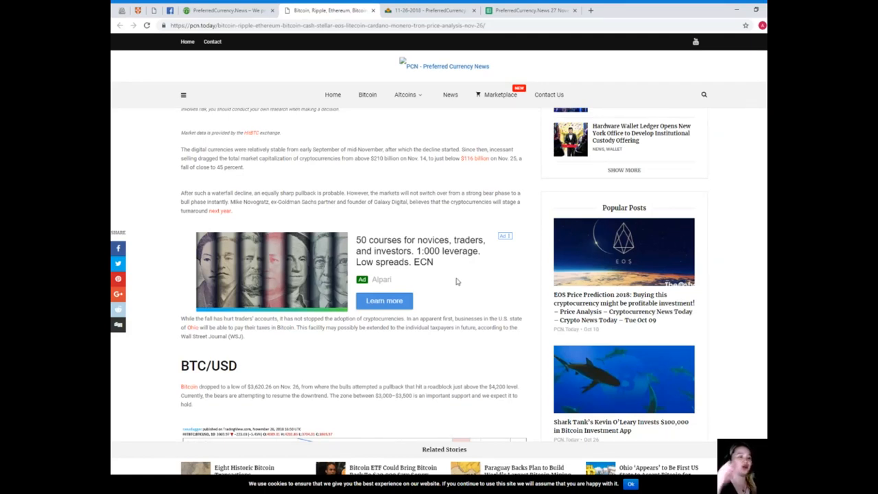
mouse_move(300, 264)
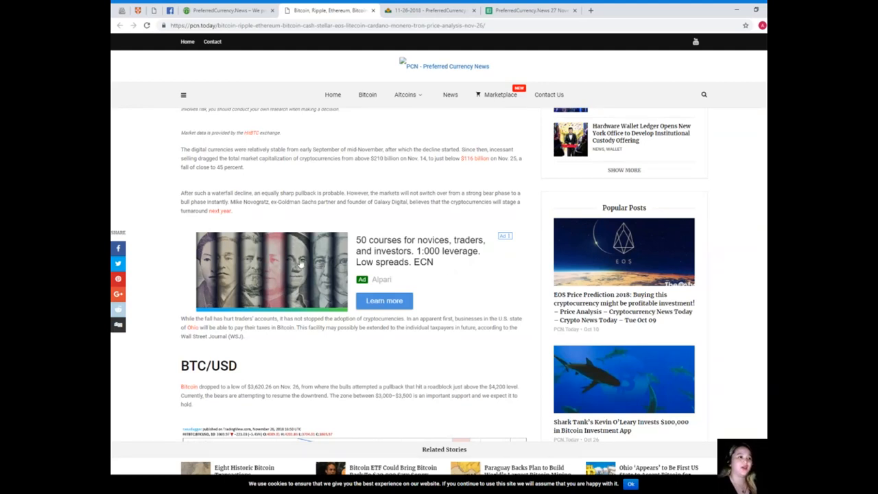
mouse_move(221, 210)
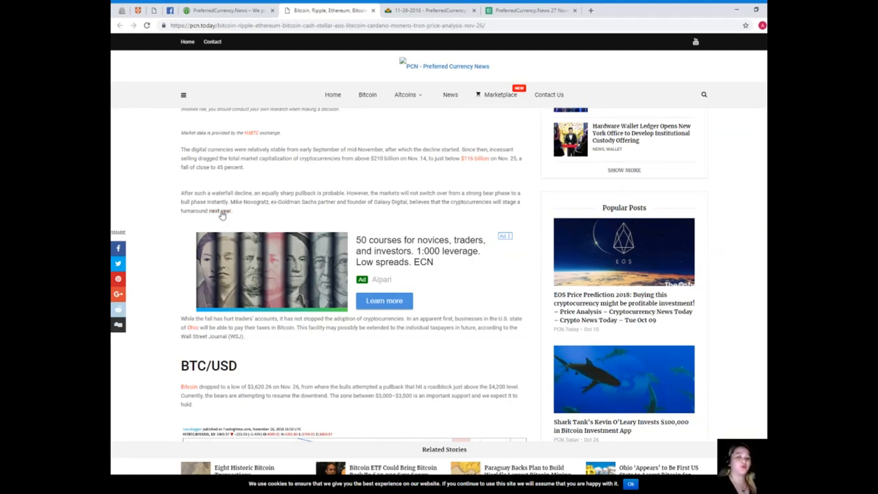
scroll("down", 3)
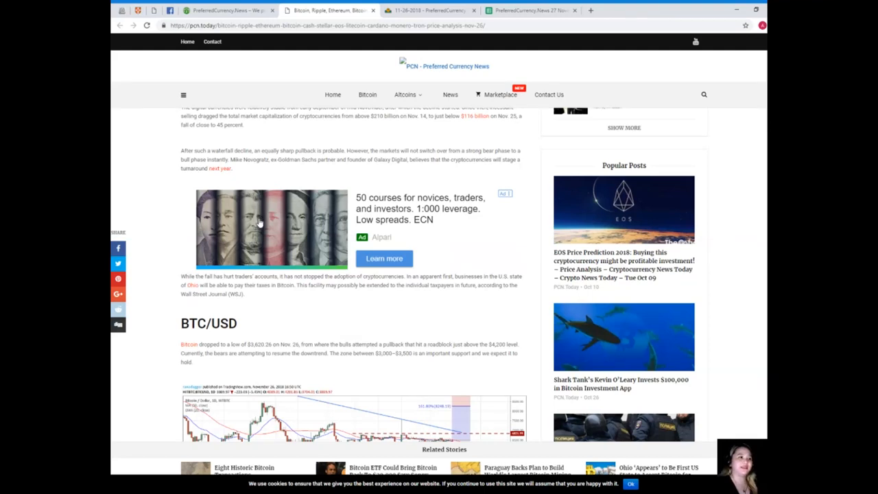
mouse_move(352, 240)
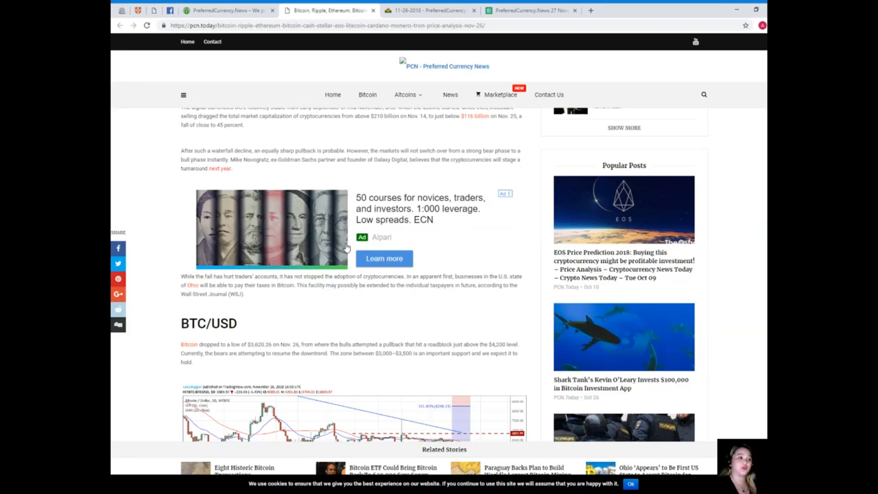
scroll("down", 3)
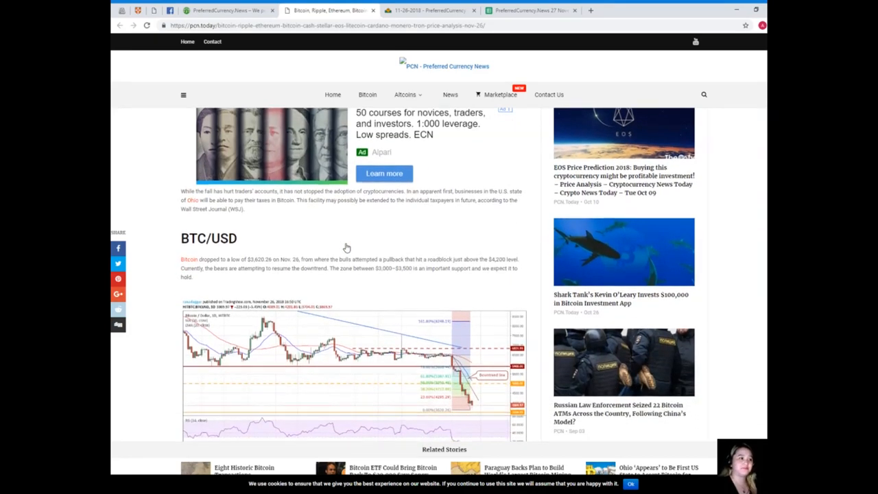
scroll("down", 3)
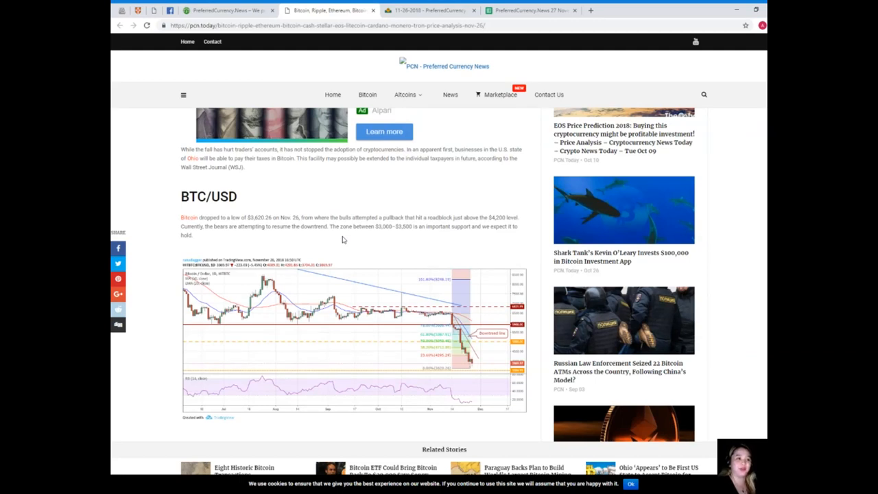
mouse_move(340, 239)
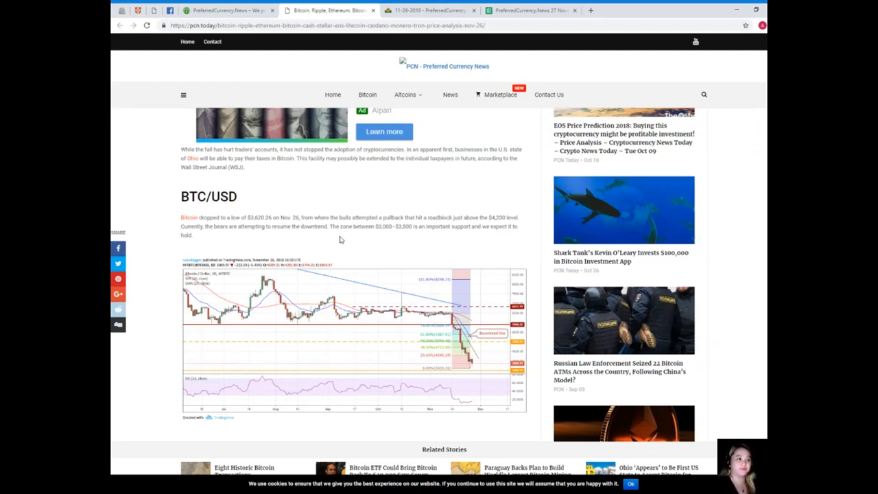
scroll("down", 3)
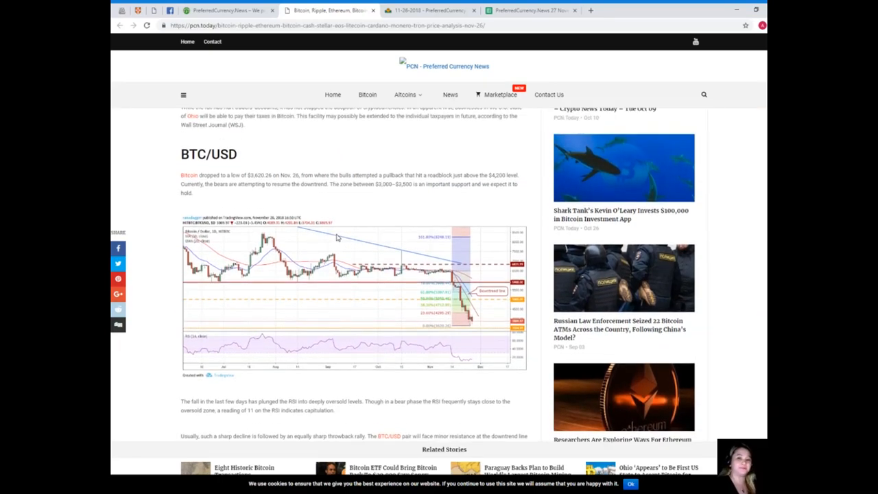
mouse_move(325, 233)
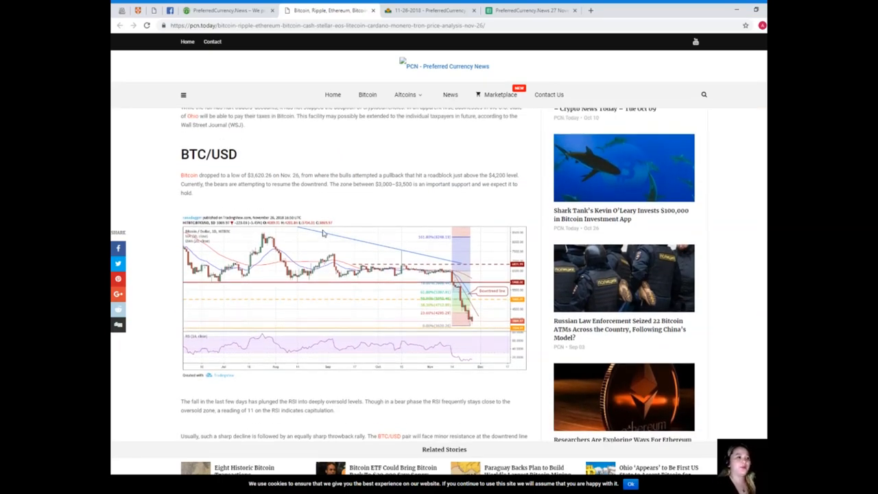
scroll("down", 3)
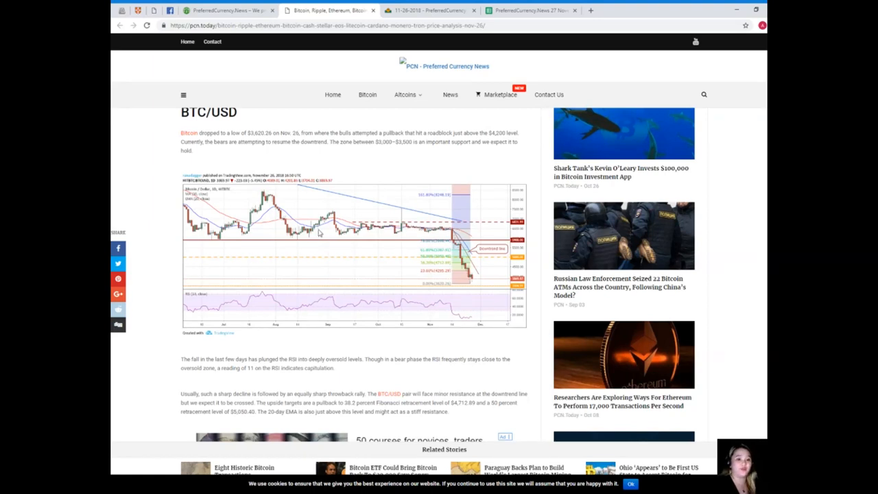
mouse_move(307, 238)
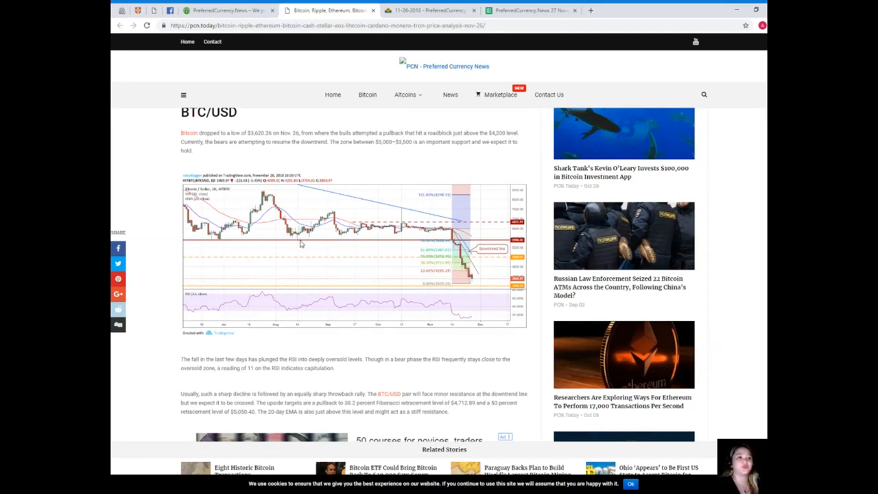
mouse_move(302, 253)
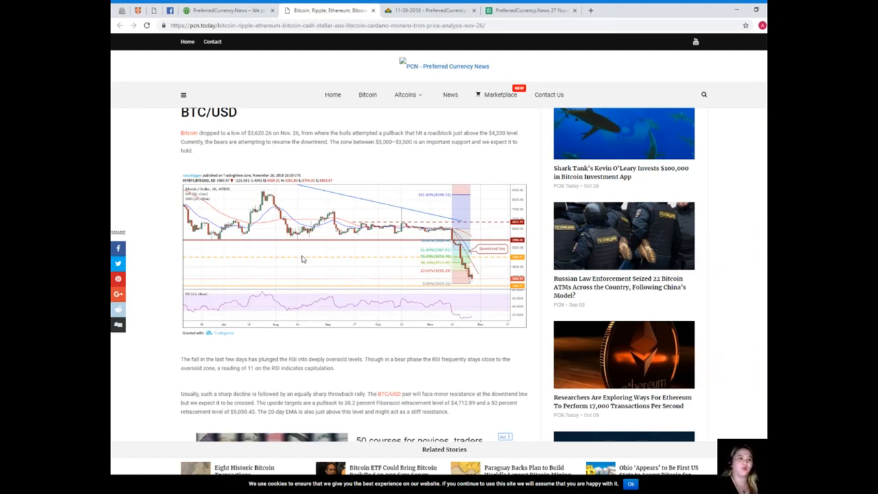
scroll("down", 3)
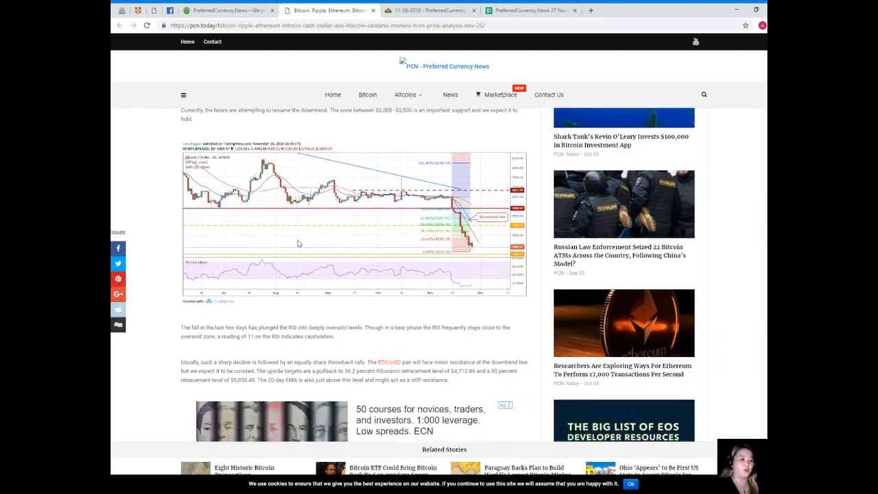
scroll("down", 3)
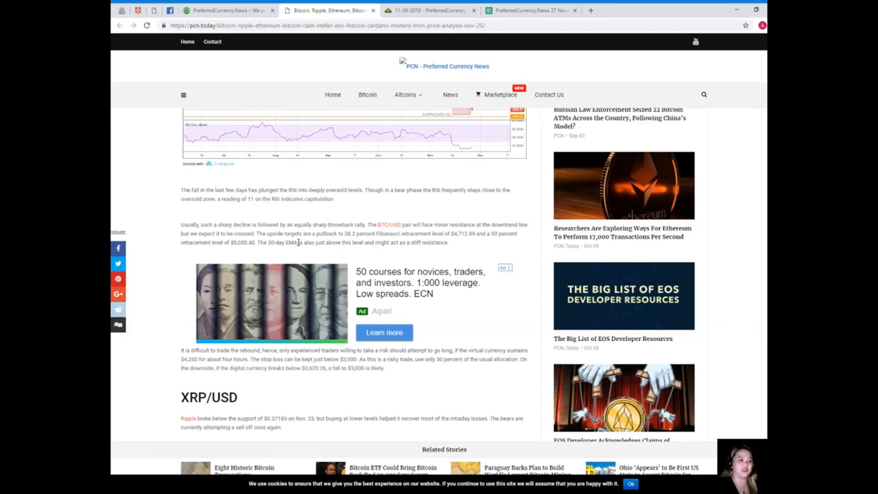
Scroll past the closing Bitcoin commentary to the top of the XRP/USD chart
scroll("down", 3)
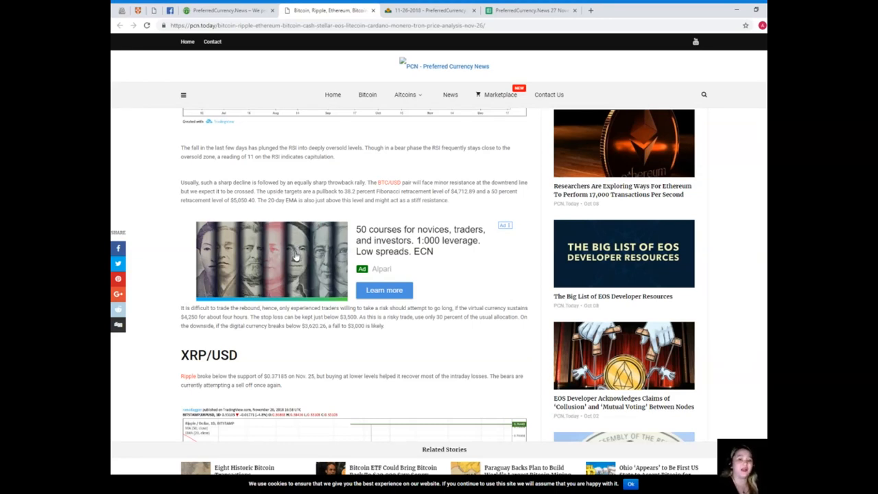
mouse_move(352, 245)
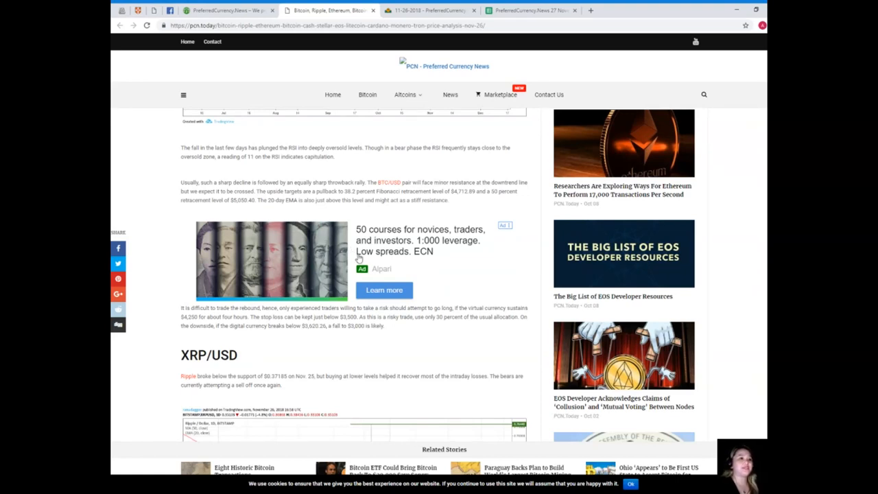
mouse_move(447, 230)
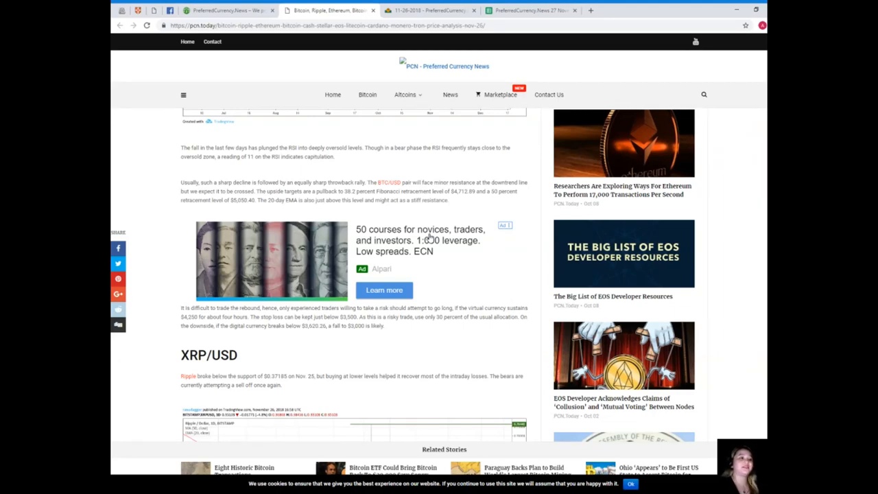
Read through the XRP/USD chart and commentary down to the Ethereum ETH/USD chart
scroll("down", 3)
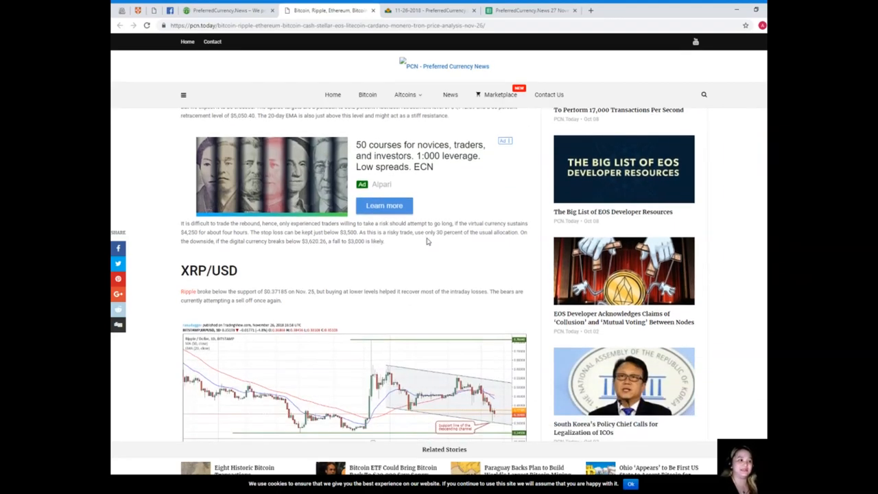
scroll("down", 3)
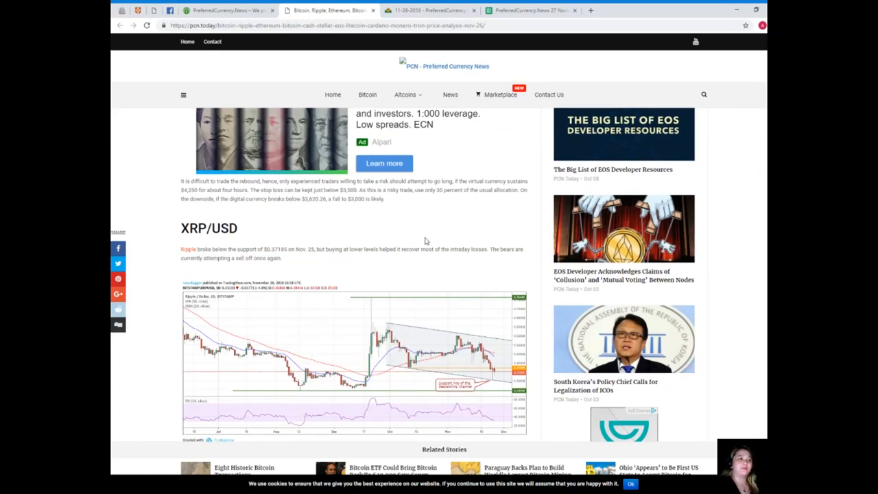
mouse_move(422, 238)
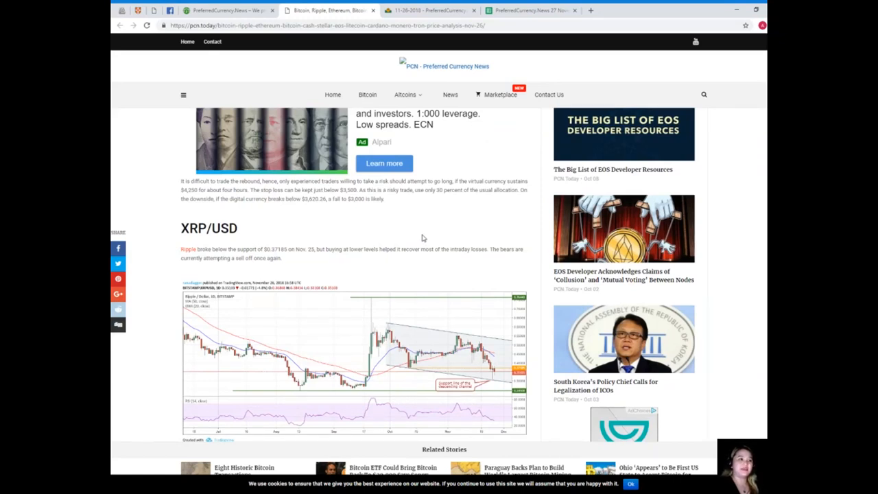
mouse_move(414, 232)
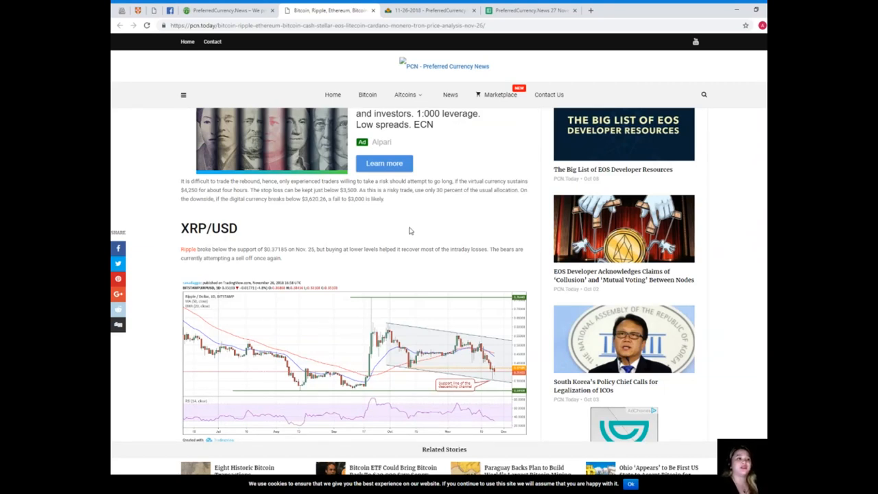
scroll("down", 3)
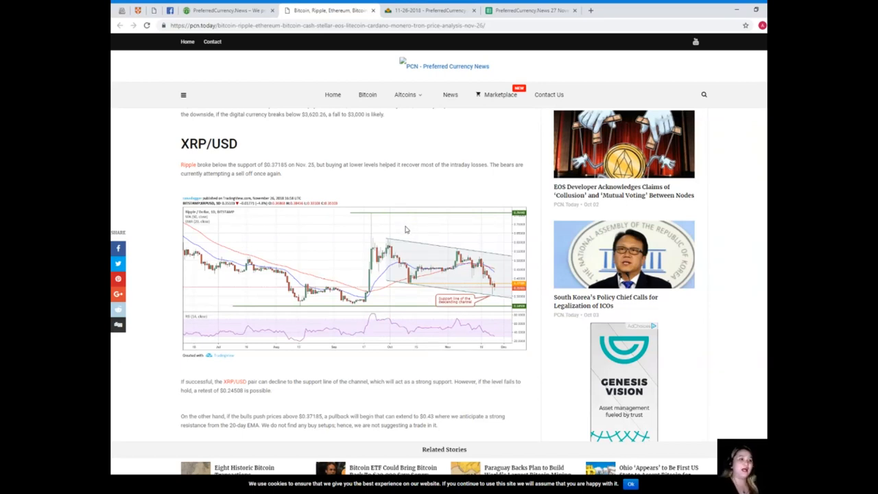
mouse_move(385, 210)
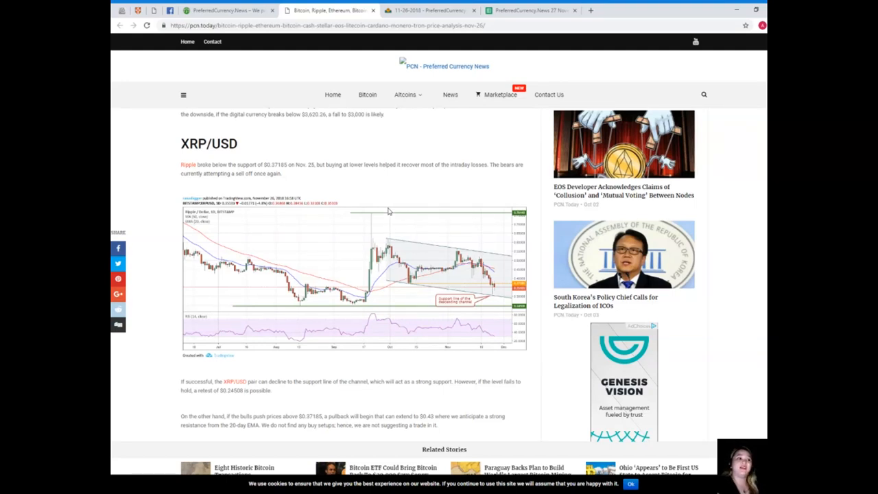
scroll("down", 3)
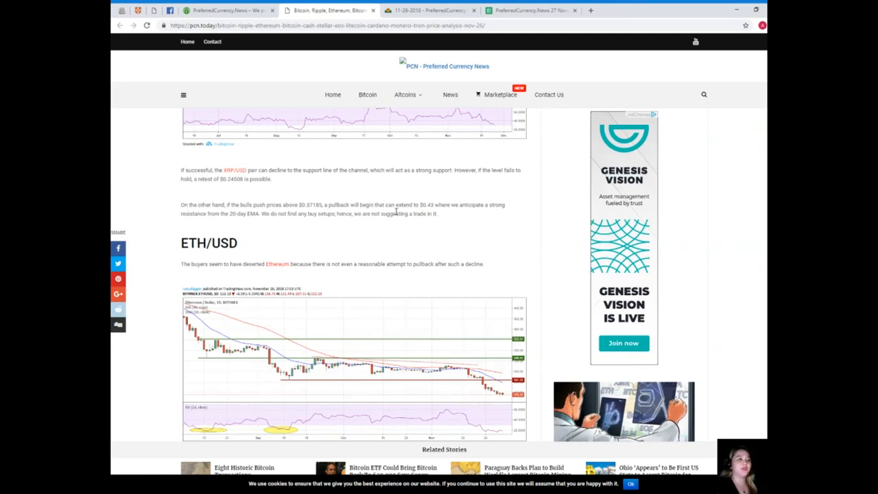
Read past the ETH/USD commentary down to the Bitcoin Cash BCH/USD chart
scroll("down", 3)
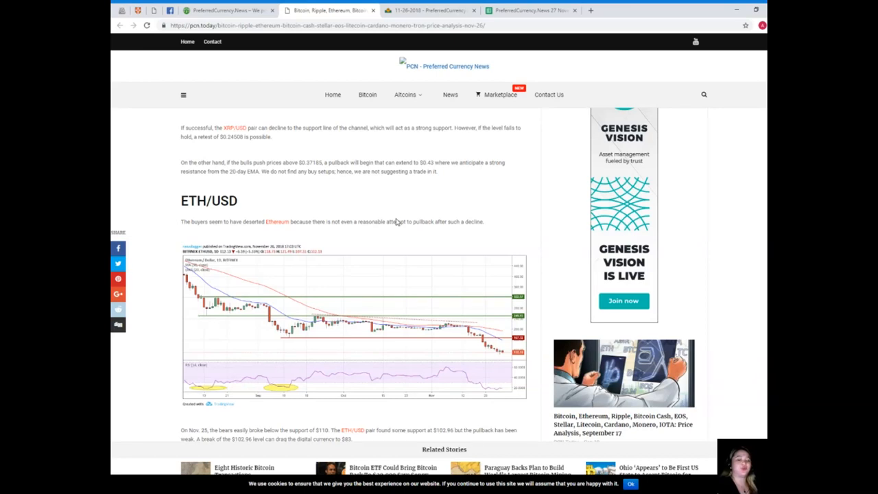
mouse_move(392, 221)
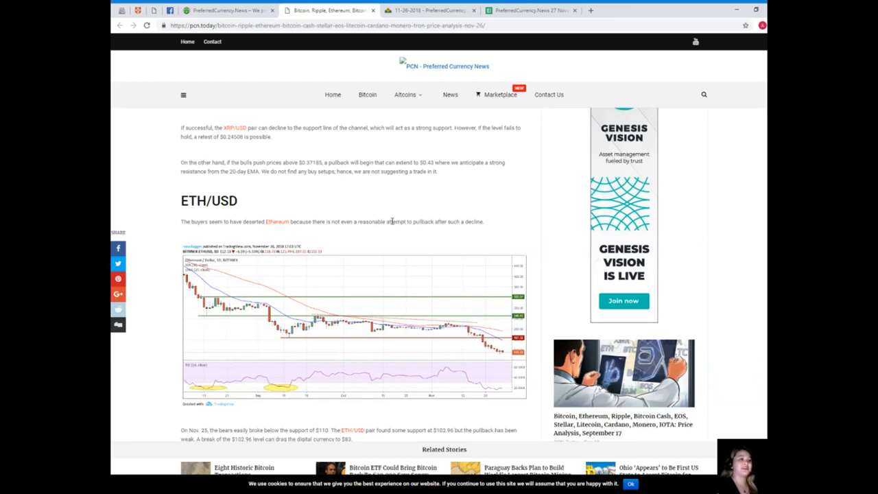
mouse_move(395, 230)
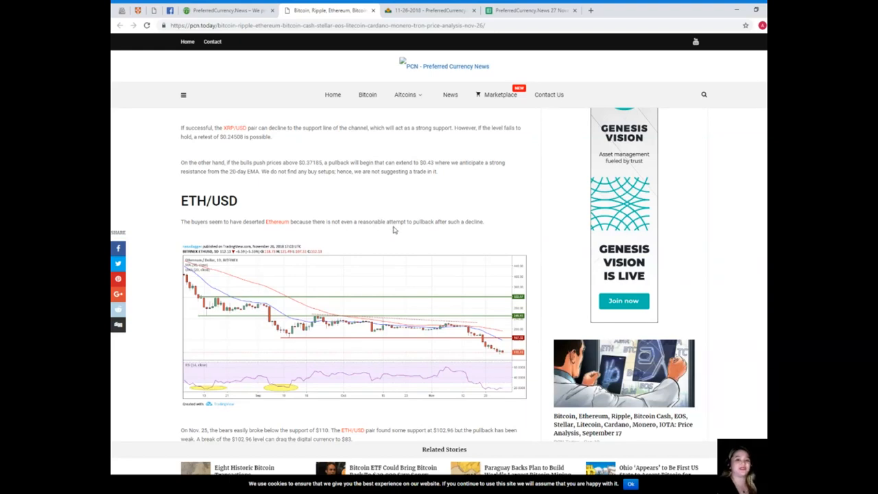
scroll("down", 3)
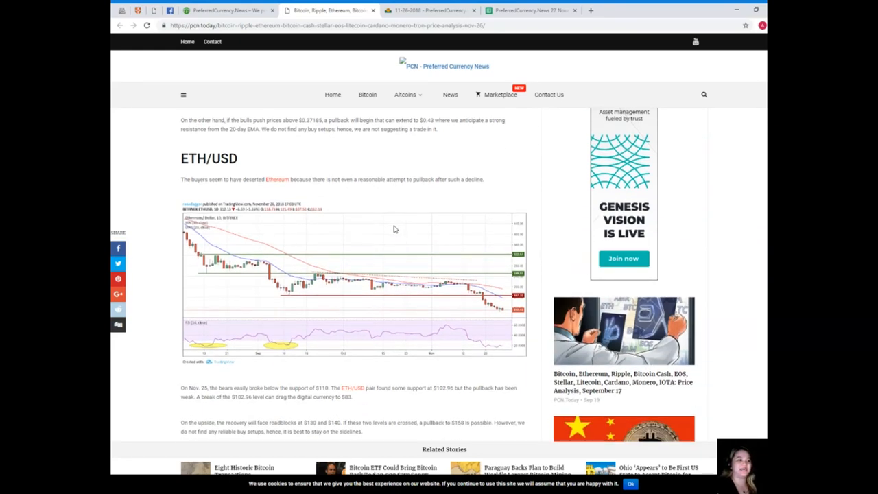
scroll("down", 3)
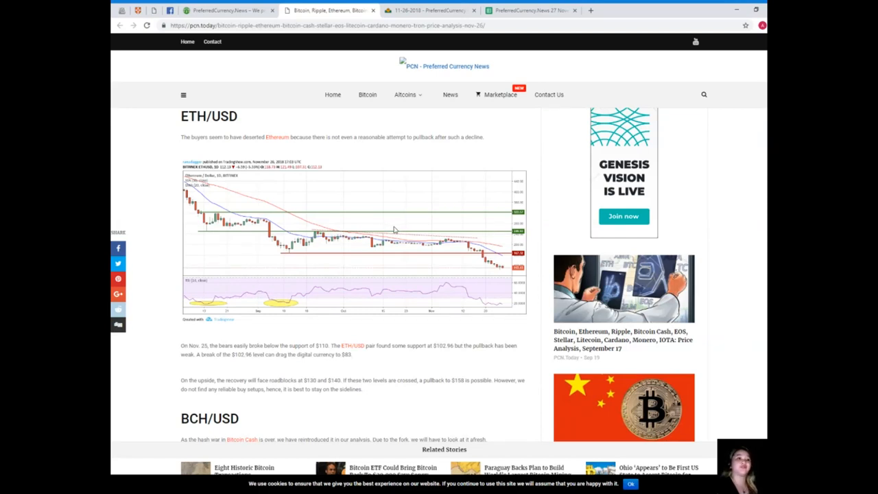
scroll("down", 3)
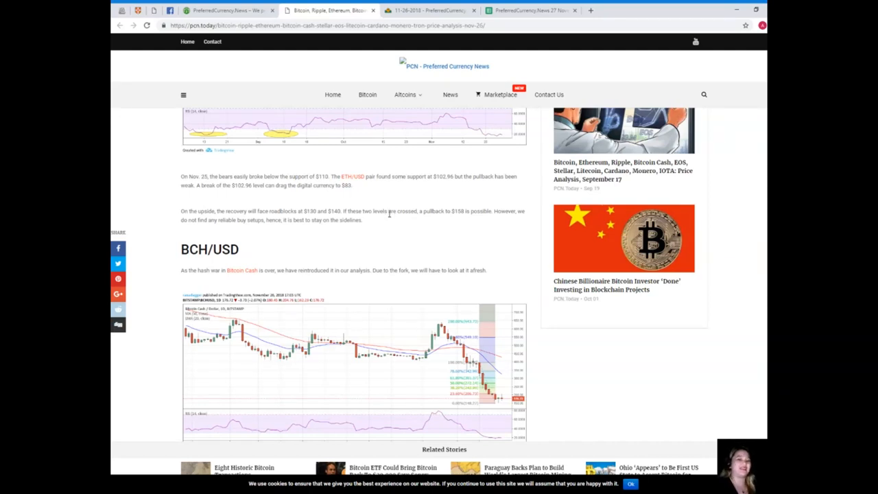
scroll("down", 3)
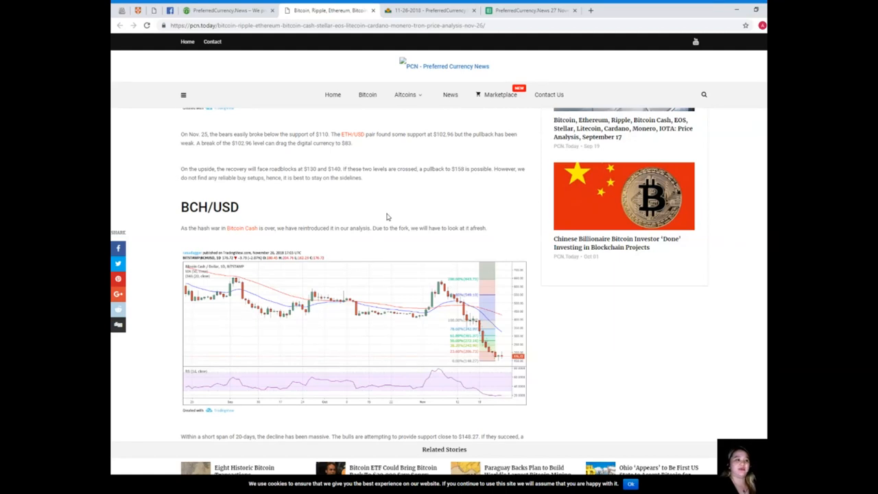
Read past the BCH/USD commentary to the Stellar XLM/USD paragraph and chart
scroll("down", 3)
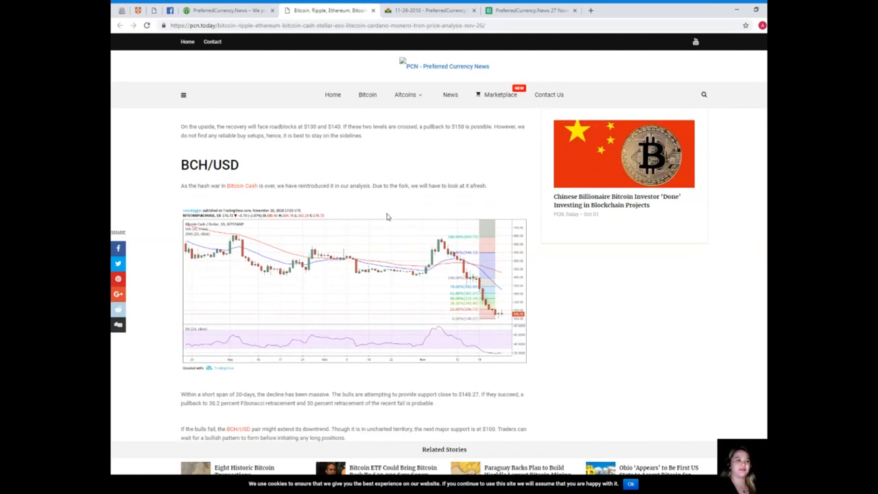
scroll("down", 3)
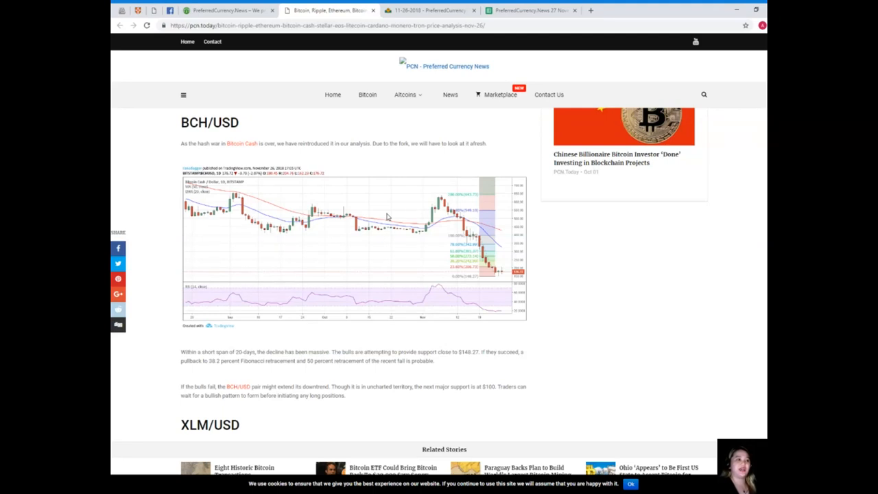
mouse_move(384, 215)
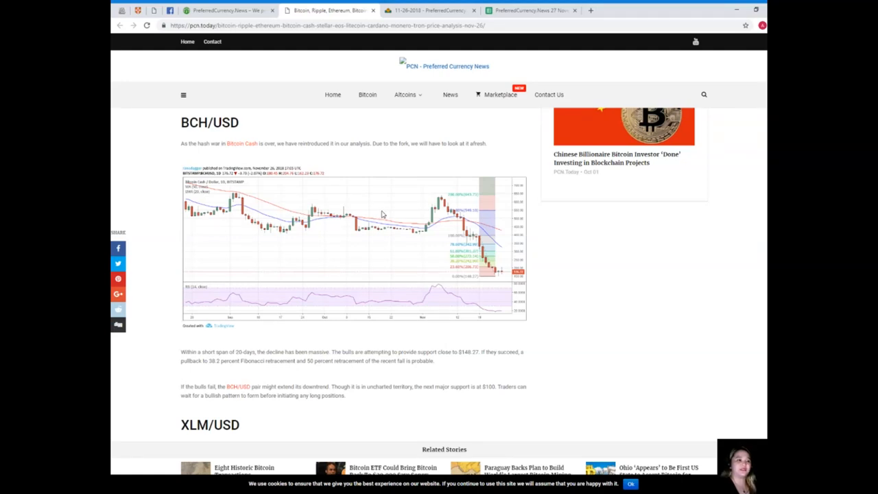
mouse_move(380, 213)
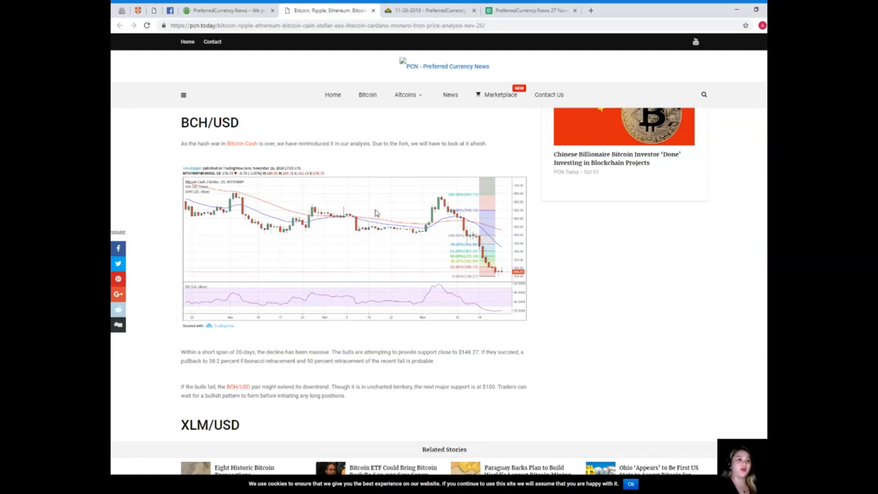
scroll("down", 3)
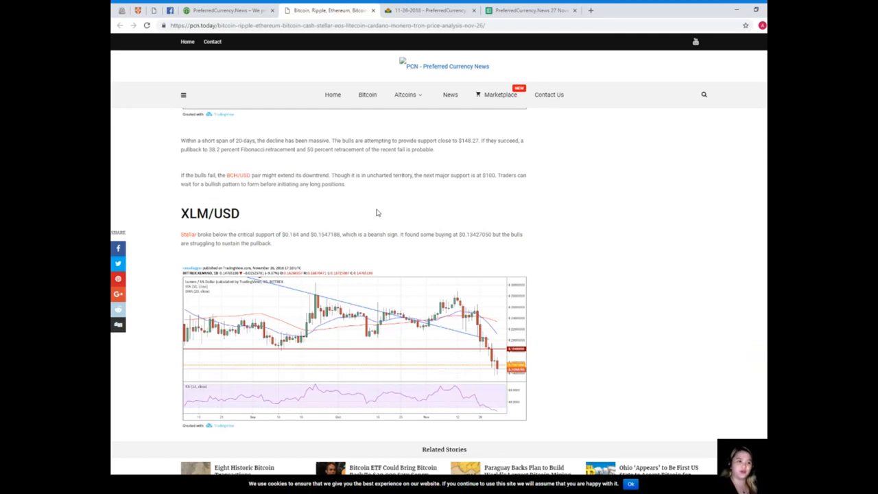
mouse_move(378, 218)
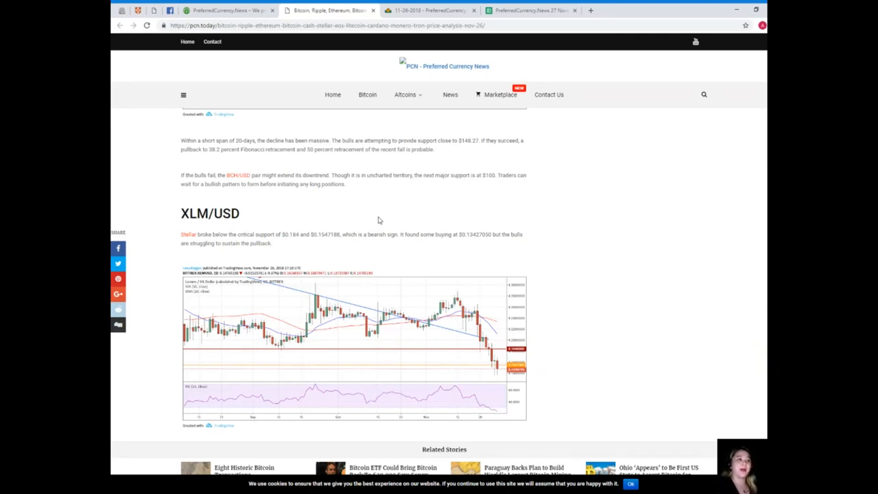
Read past the XLM/USD commentary to the EOS/USD paragraph and downtrend-line chart
scroll("down", 3)
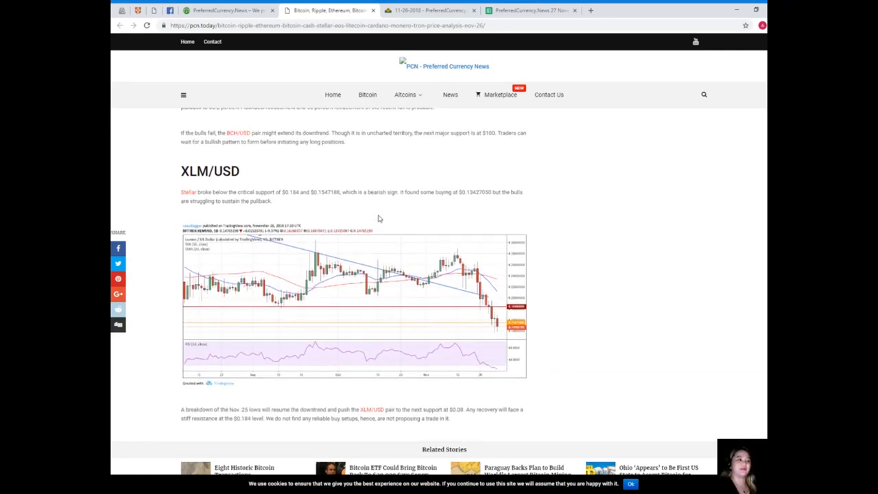
scroll("down", 3)
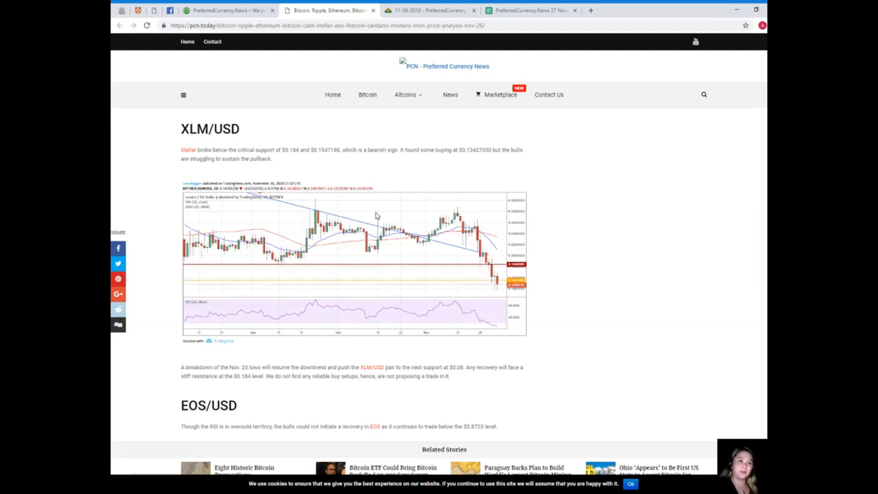
mouse_move(376, 220)
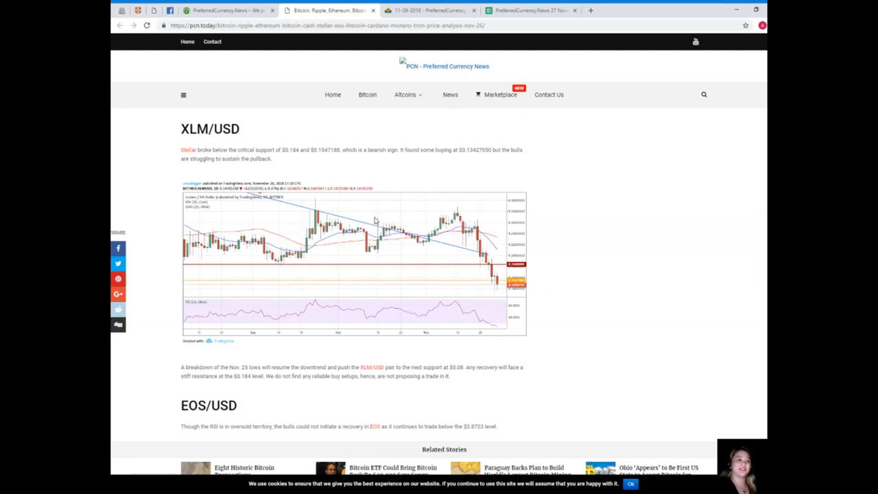
scroll("down", 3)
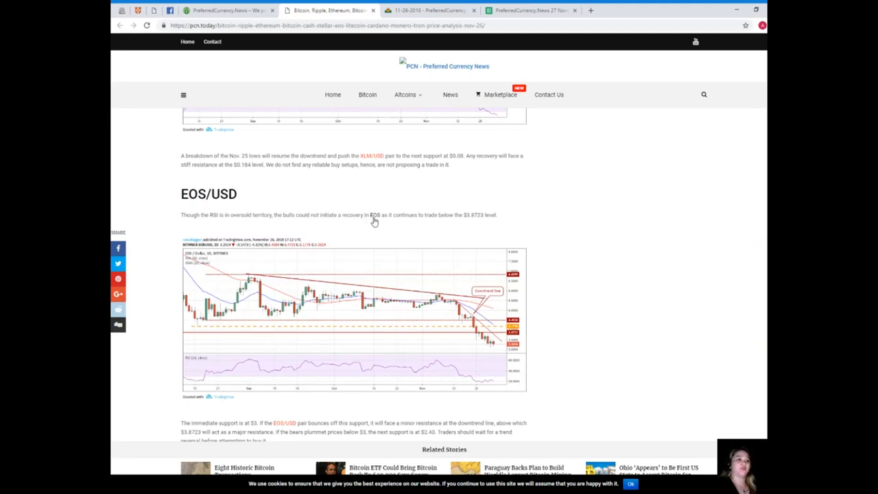
Read the EOS/USD support discussion down to the Litecoin LTC/USD paragraph
scroll("down", 3)
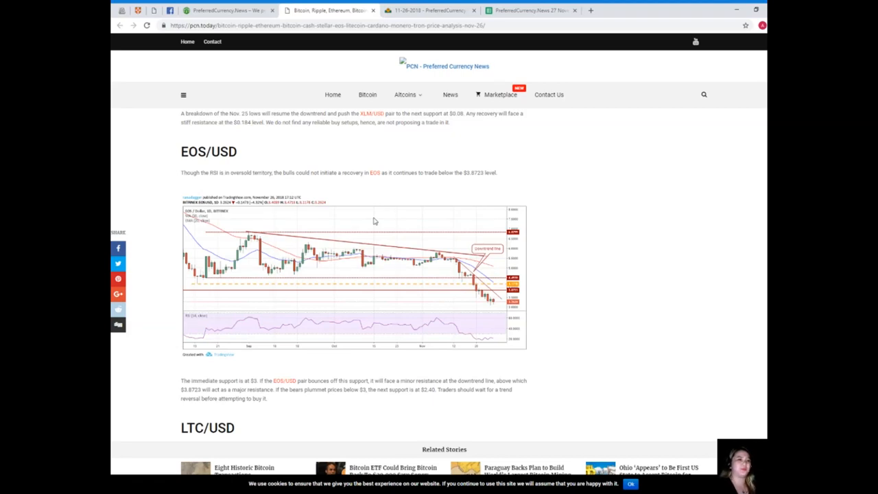
scroll("down", 3)
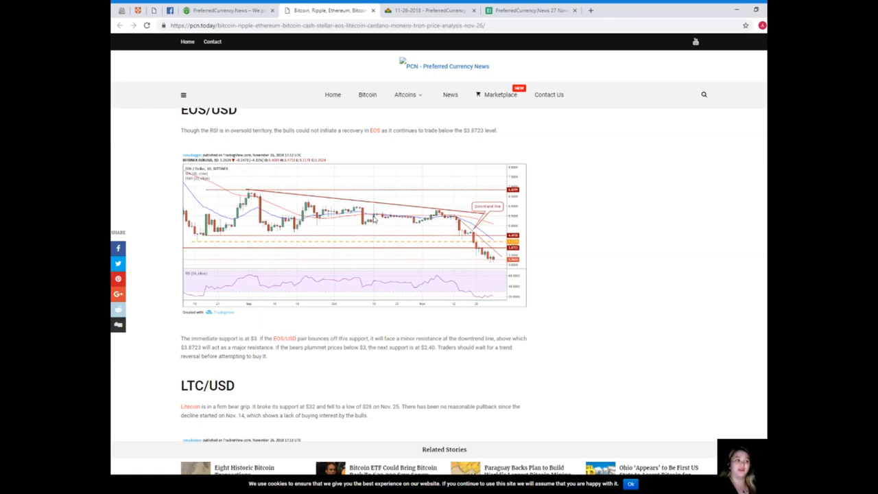
scroll("down", 3)
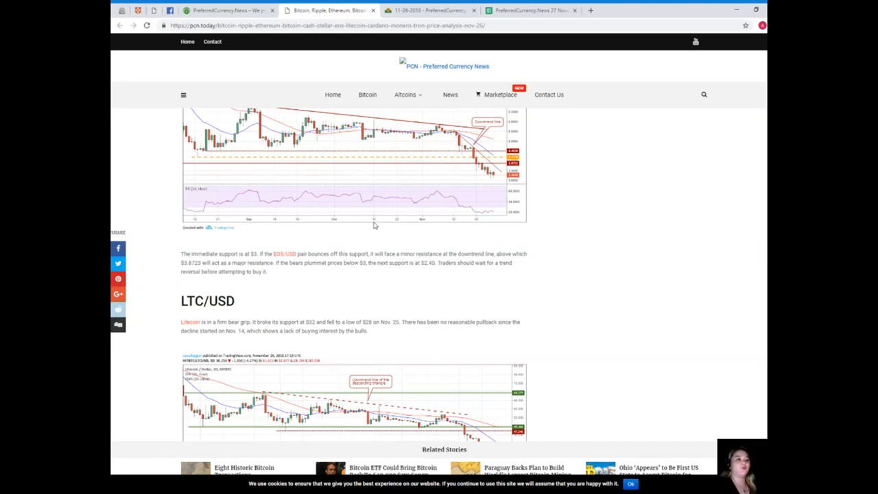
mouse_move(372, 221)
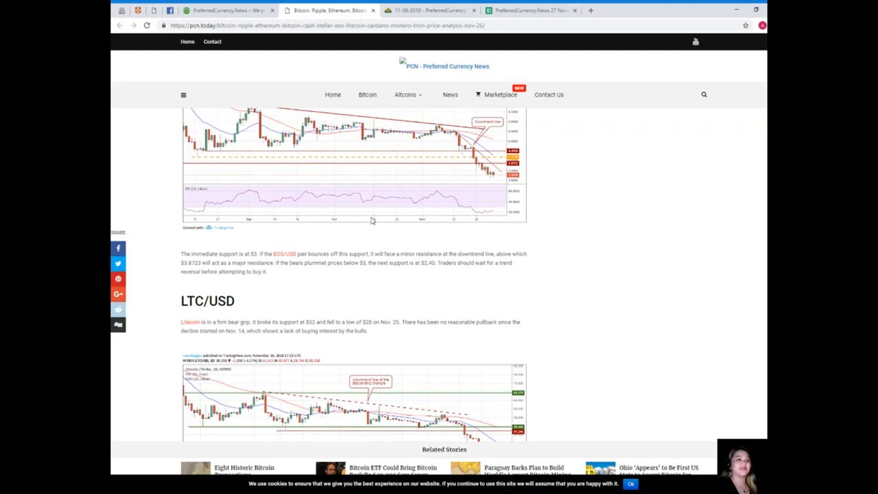
mouse_move(369, 216)
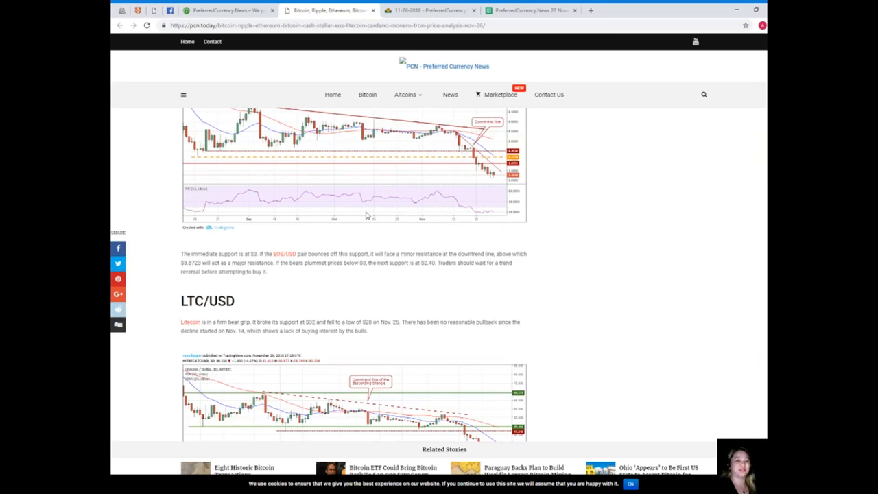
mouse_move(359, 205)
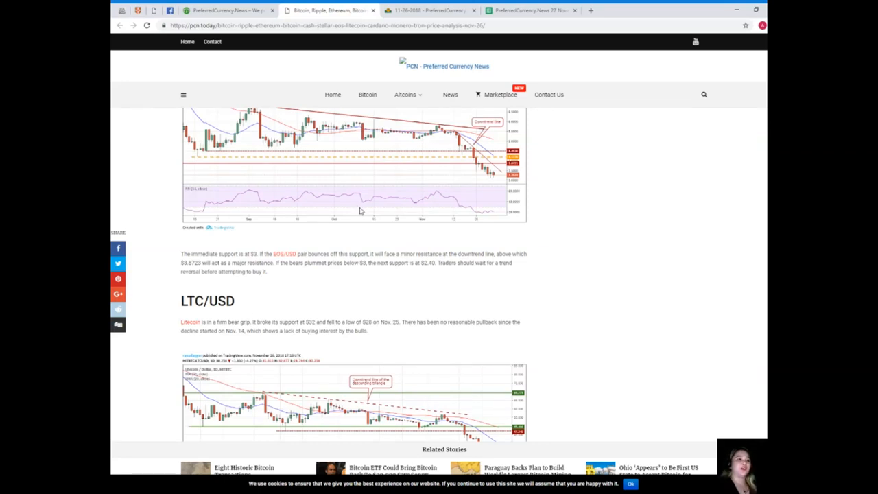
mouse_move(420, 240)
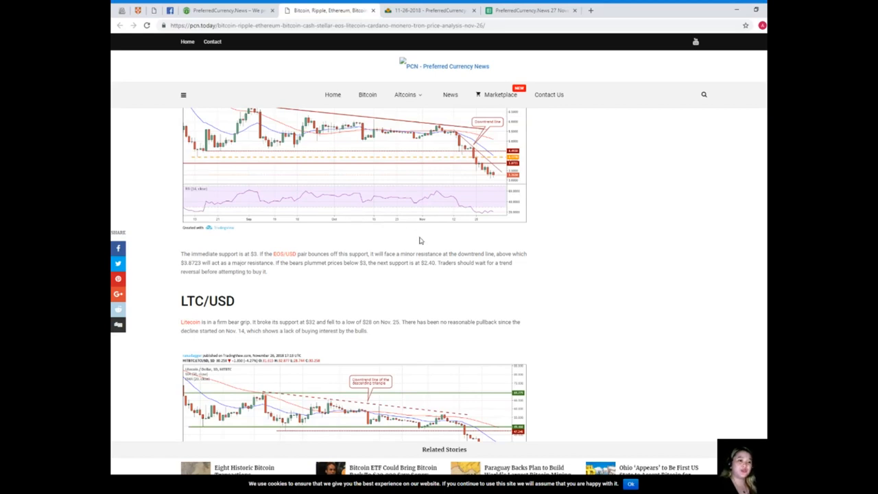
mouse_move(393, 215)
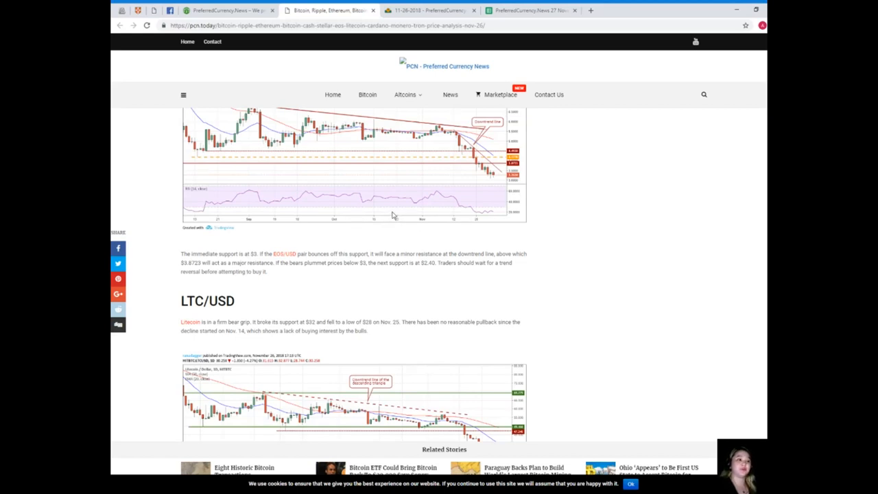
Read the full Litecoin chart and LTC/USD outlook until the ADA/USD heading appears
scroll("down", 3)
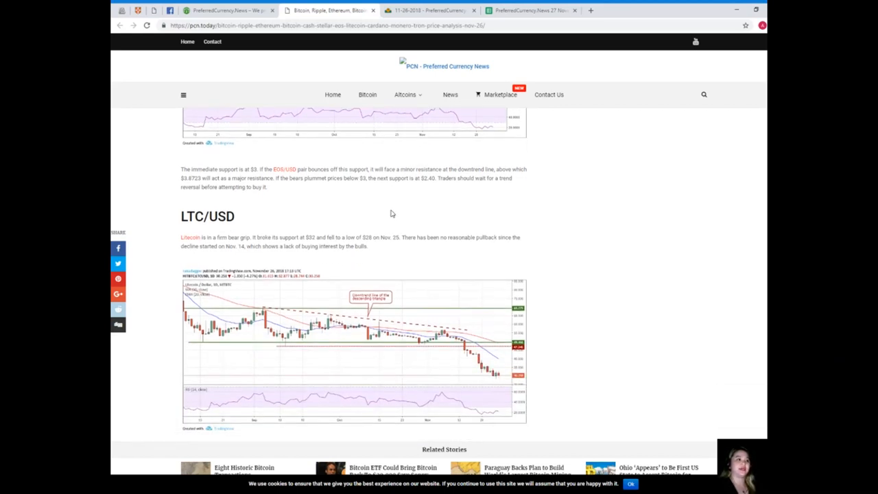
scroll("down", 3)
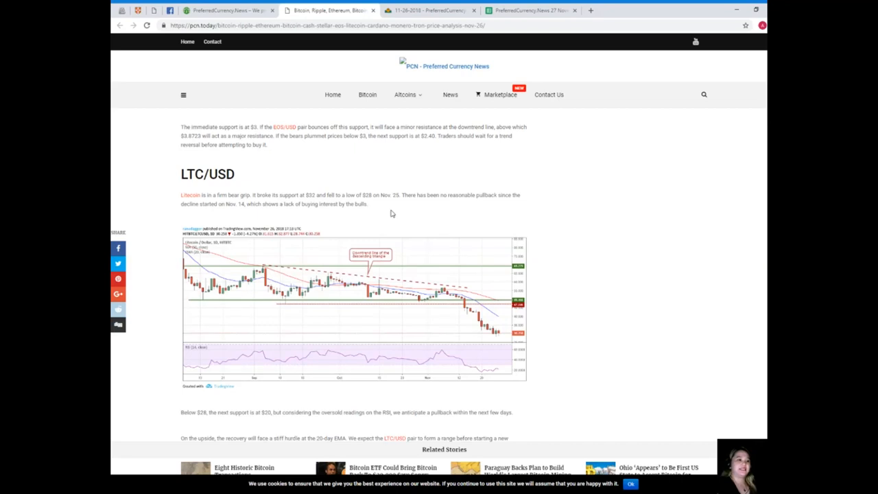
scroll("down", 3)
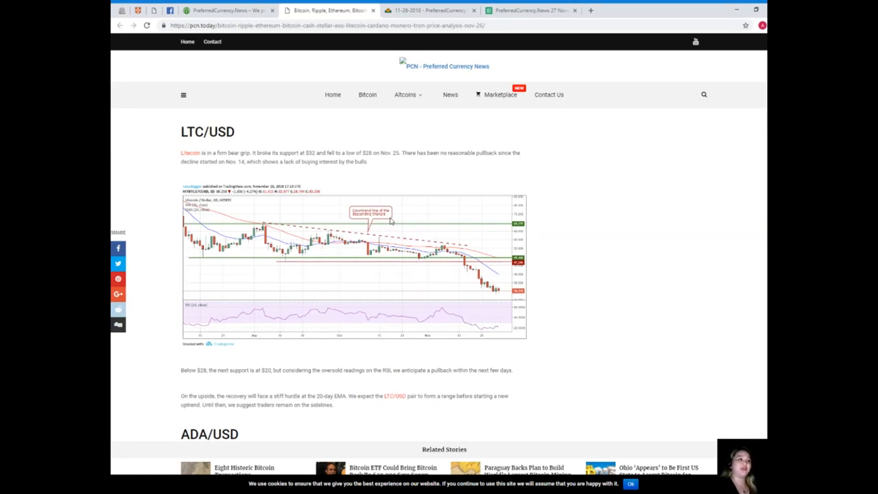
Read the Cardano ADA/USD note, the tags and the You Might also Like stories
scroll("down", 3)
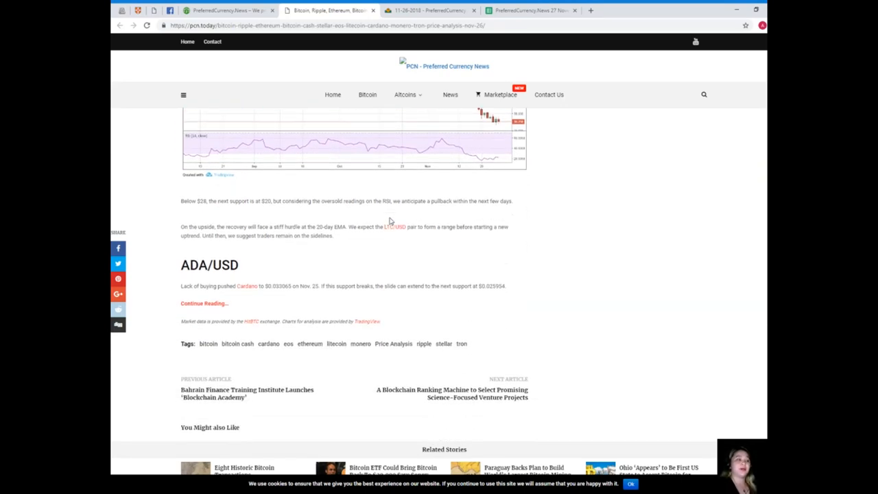
scroll("down", 3)
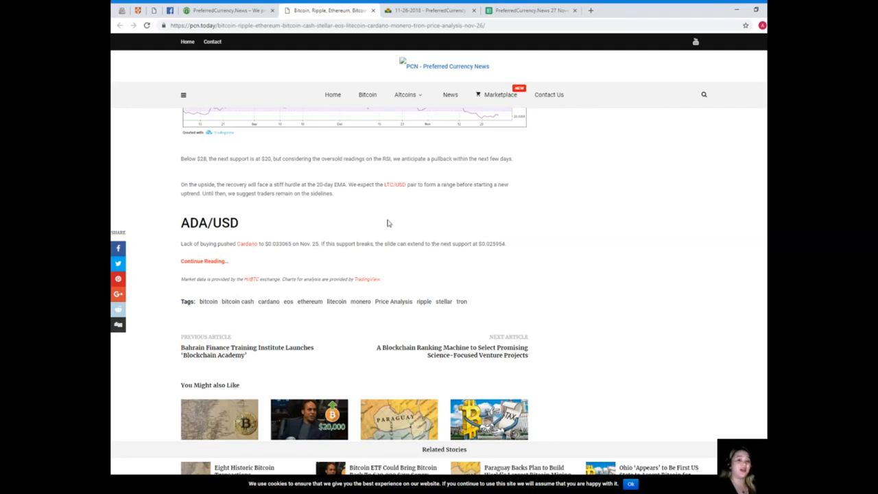
mouse_move(384, 222)
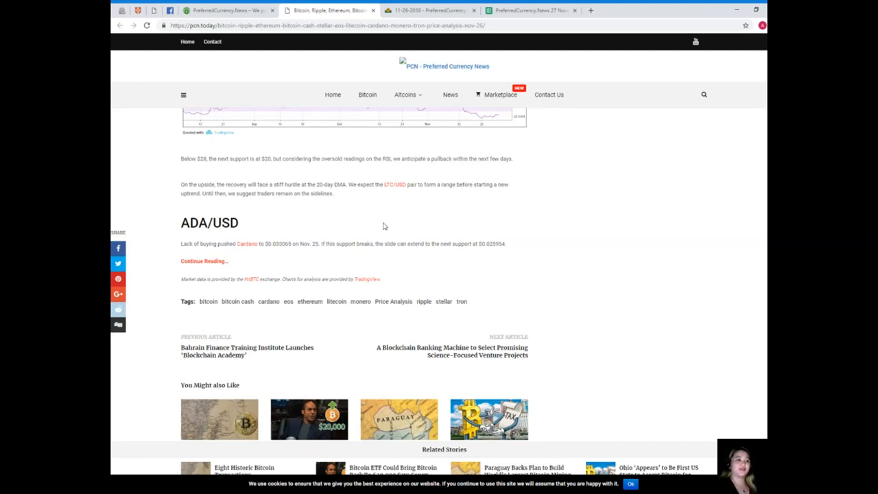
mouse_move(378, 218)
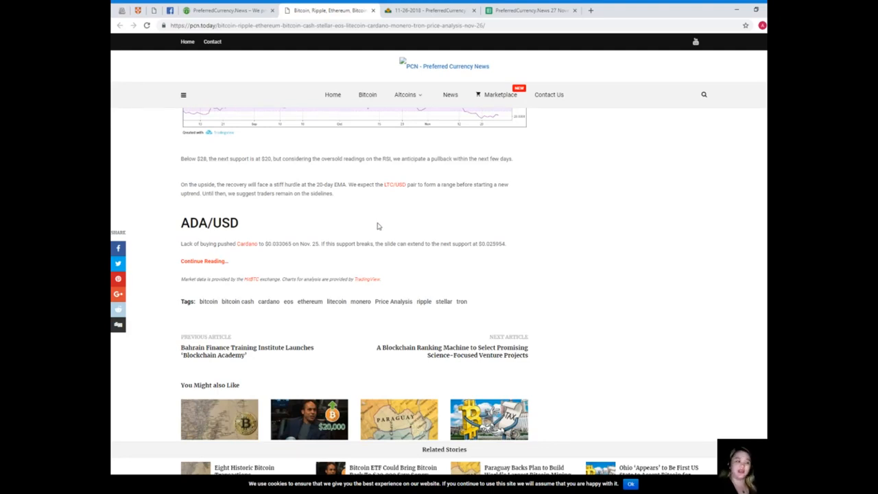
scroll("down", 3)
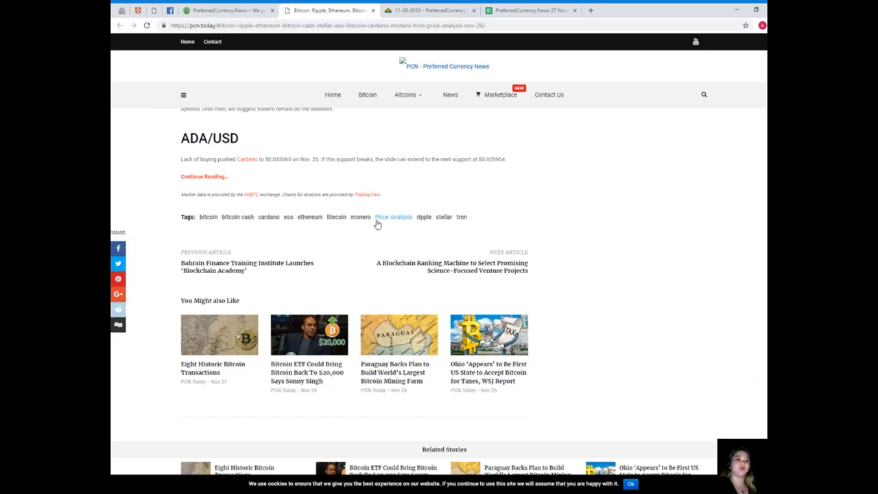
Return to the article's top, showing the November 27, 2018 byline and featured image
scroll("up", 3)
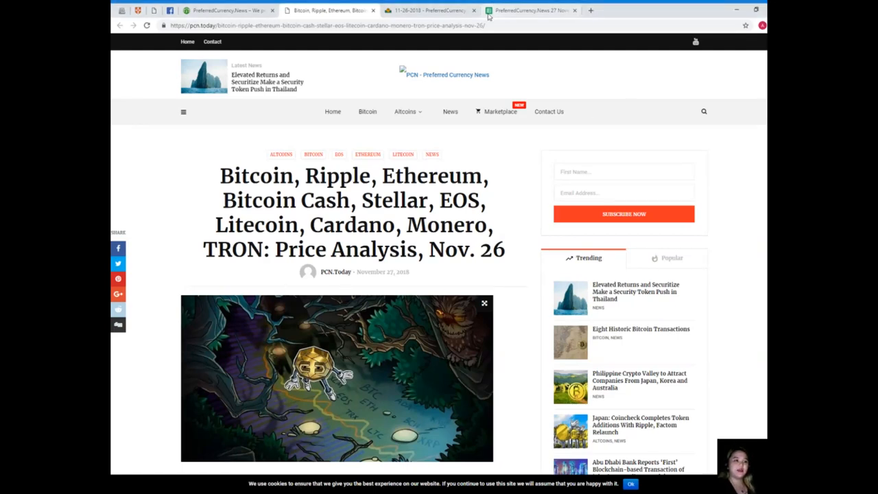
Return to the PreferredCurrency.News page and scroll past the subscription pricing toward Contact Us
left_click(226, 9)
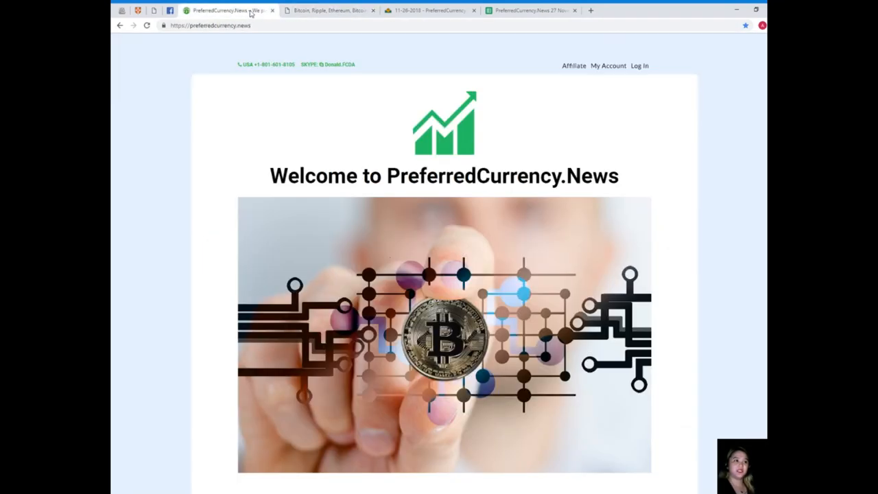
mouse_move(492, 241)
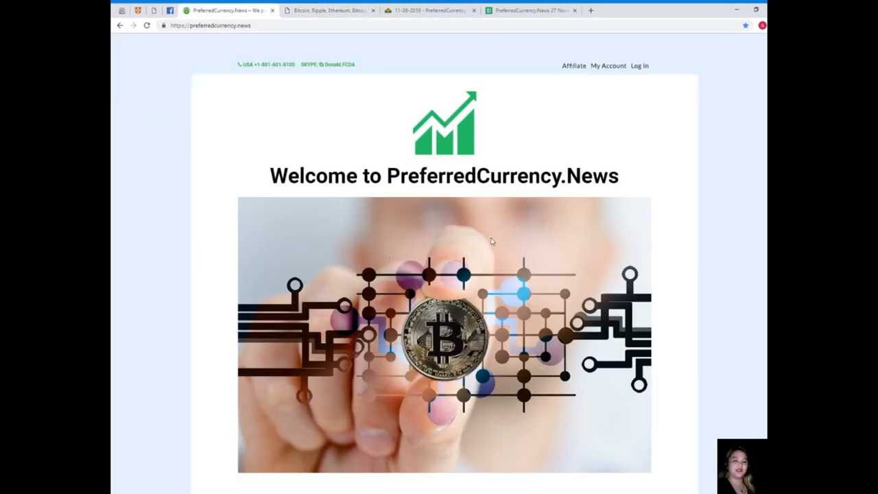
scroll("down", 3)
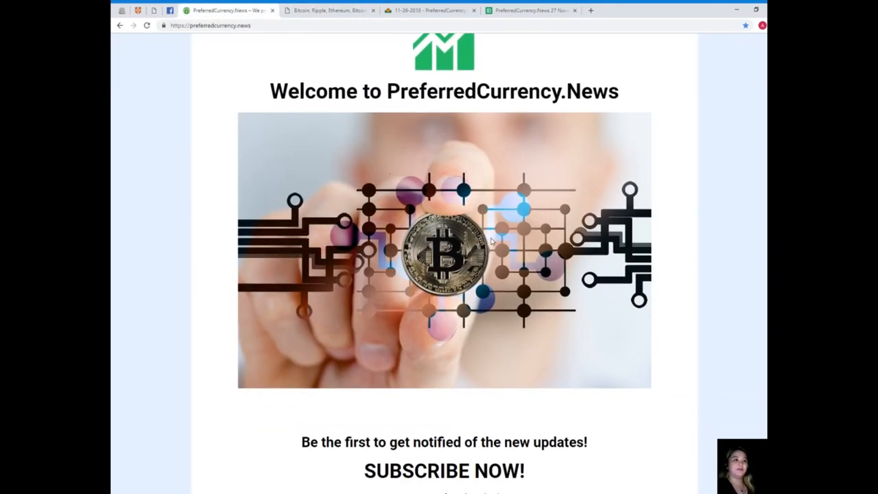
scroll("down", 3)
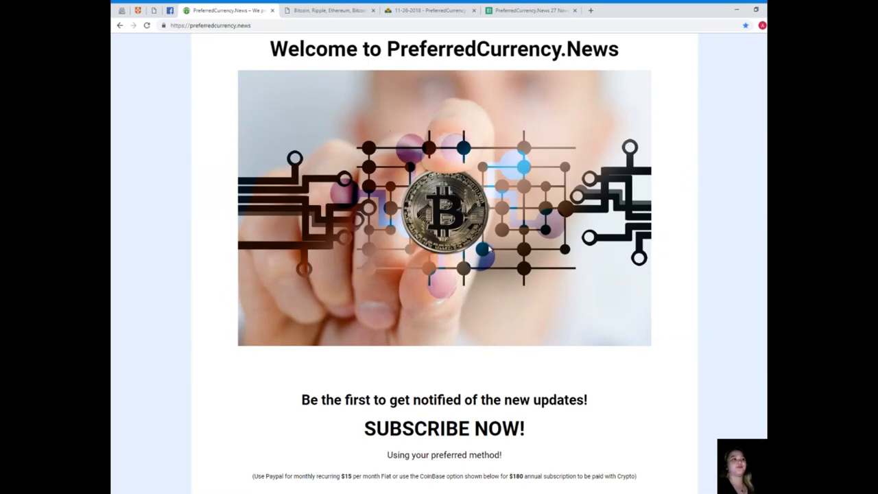
scroll("down", 3)
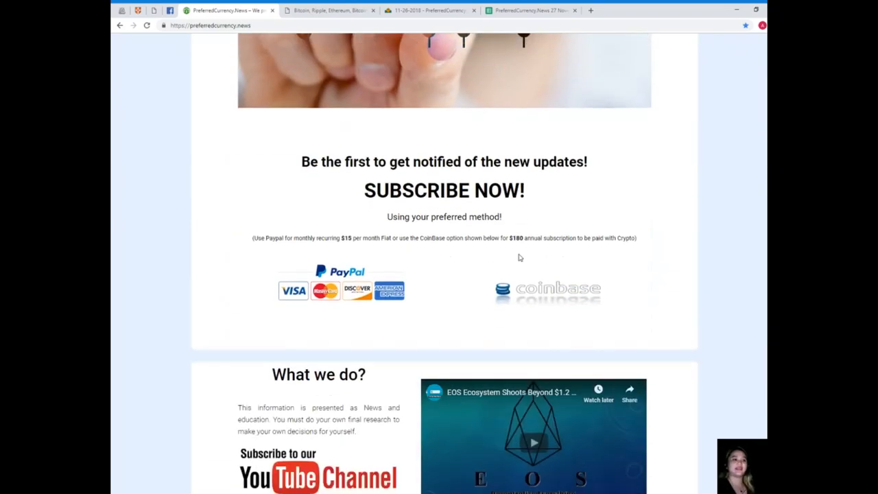
scroll("down", 3)
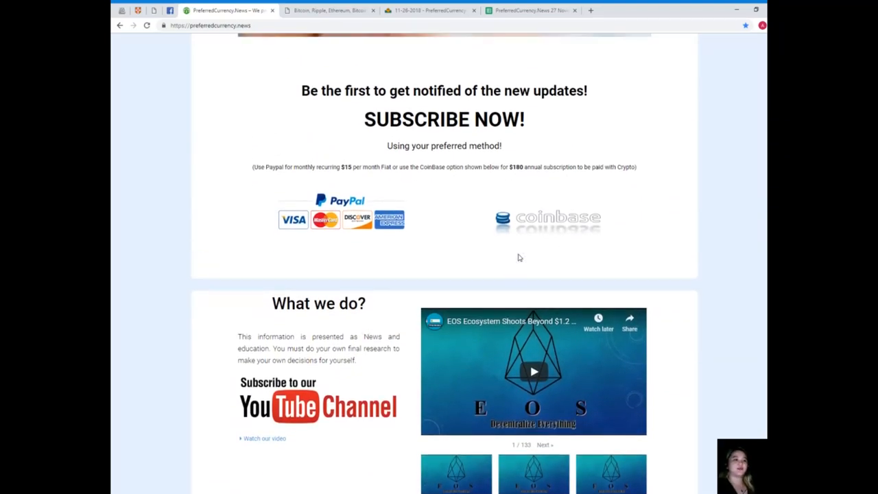
mouse_move(482, 259)
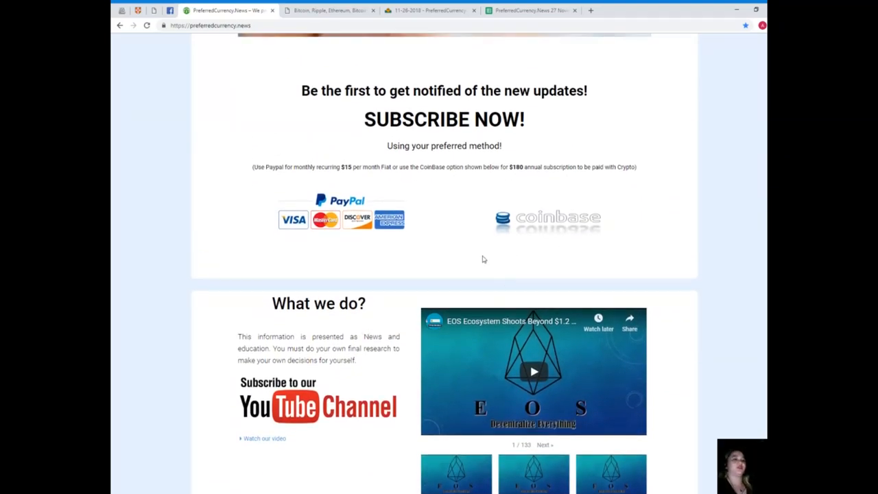
scroll("down", 3)
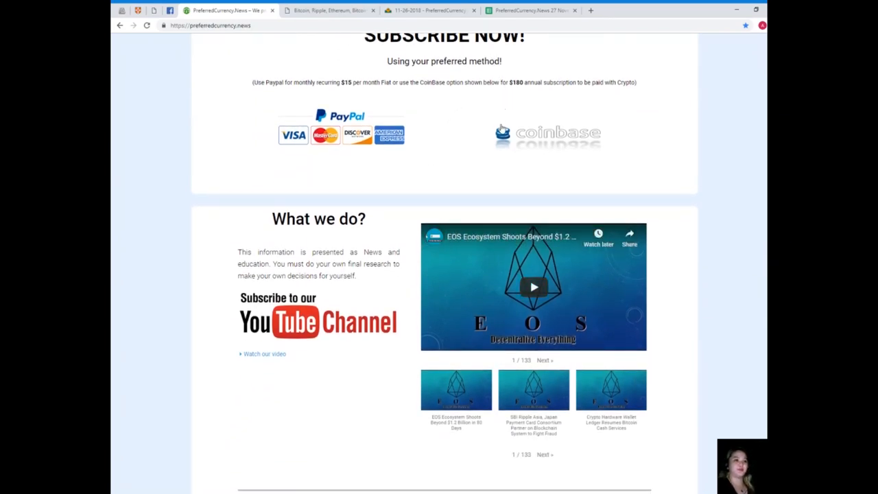
mouse_move(259, 92)
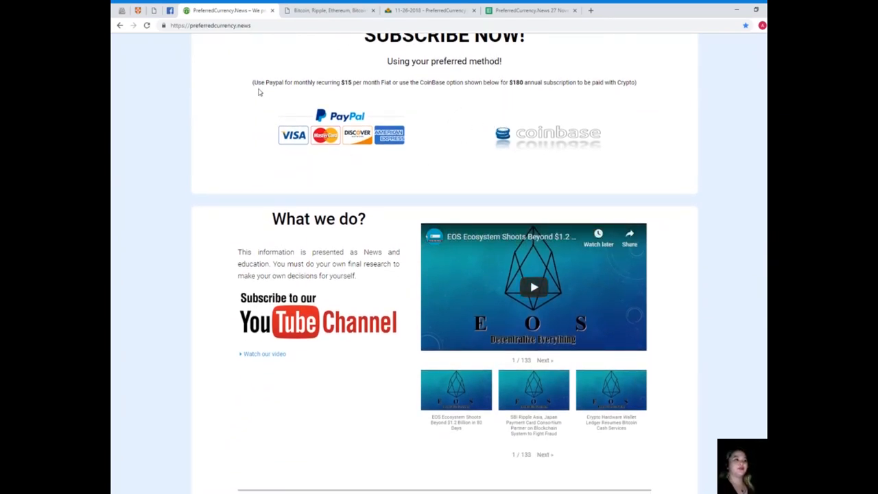
mouse_move(318, 95)
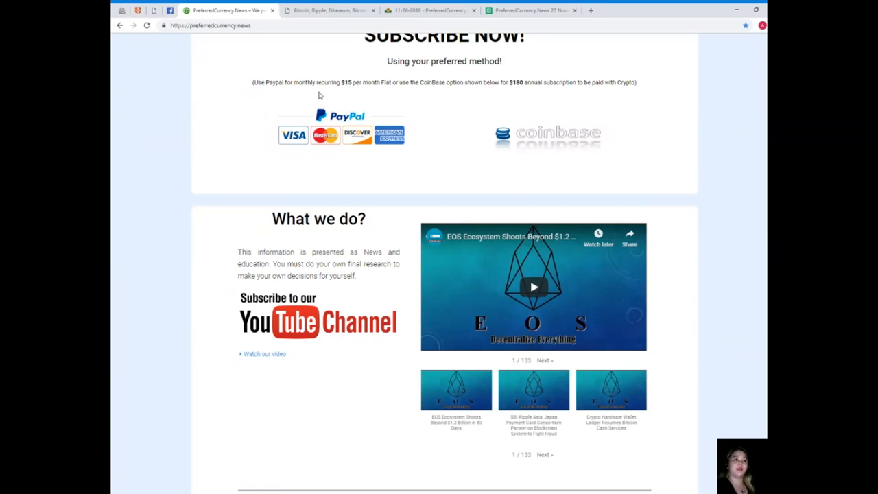
mouse_move(352, 83)
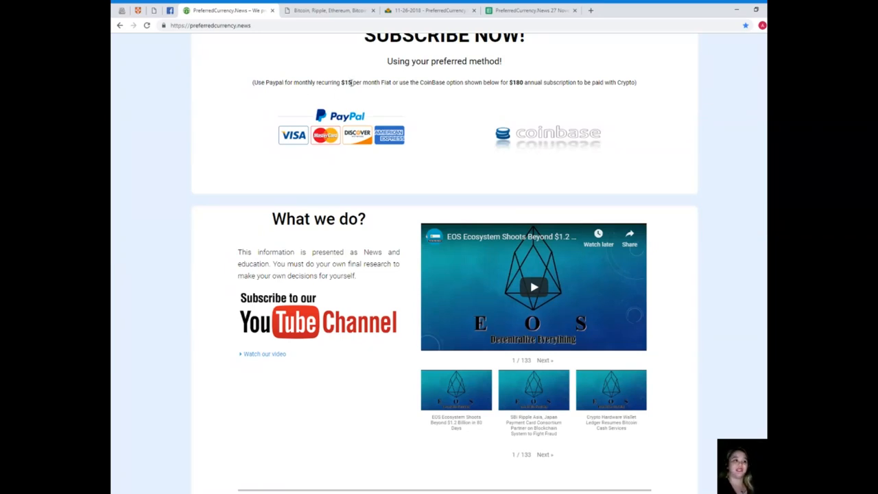
mouse_move(415, 89)
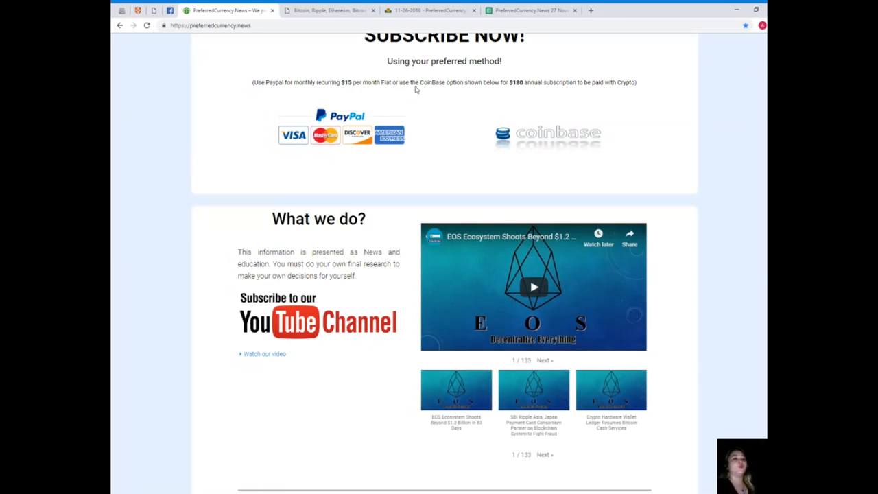
mouse_move(541, 110)
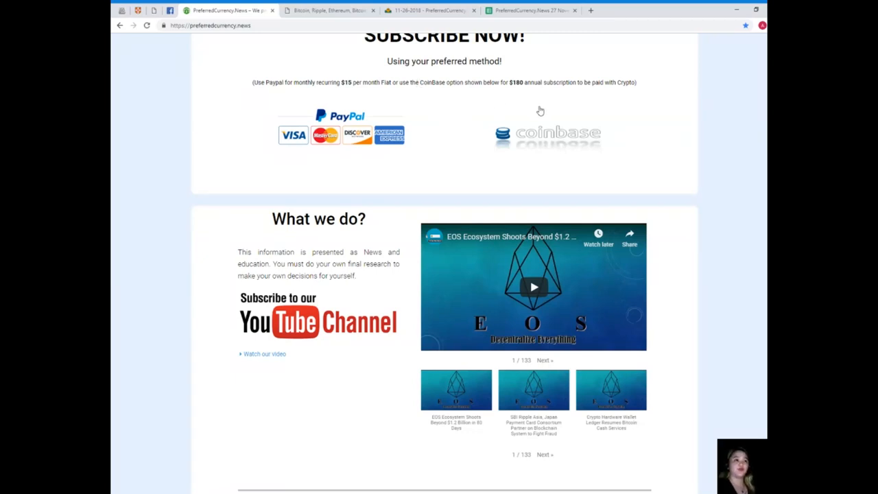
mouse_move(492, 133)
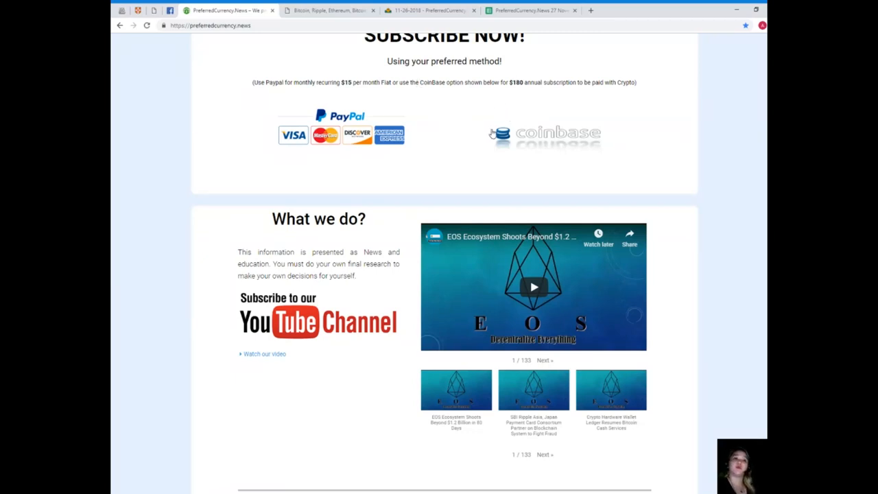
mouse_move(455, 169)
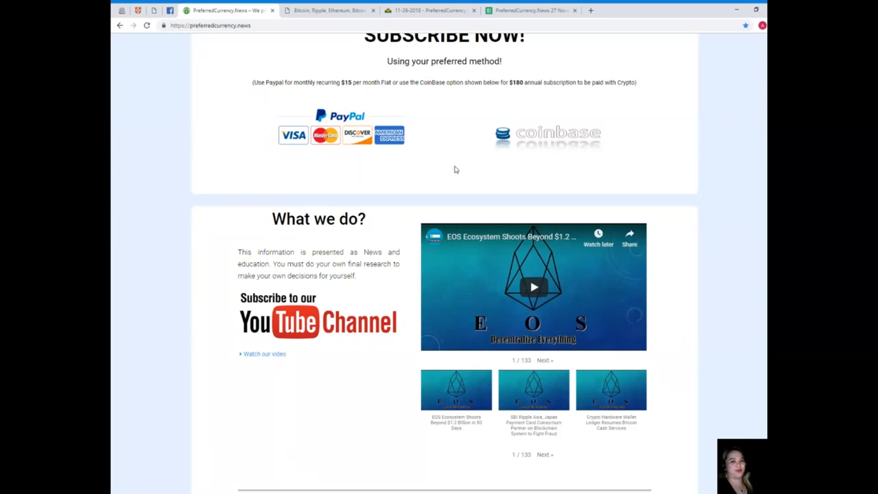
scroll("down", 3)
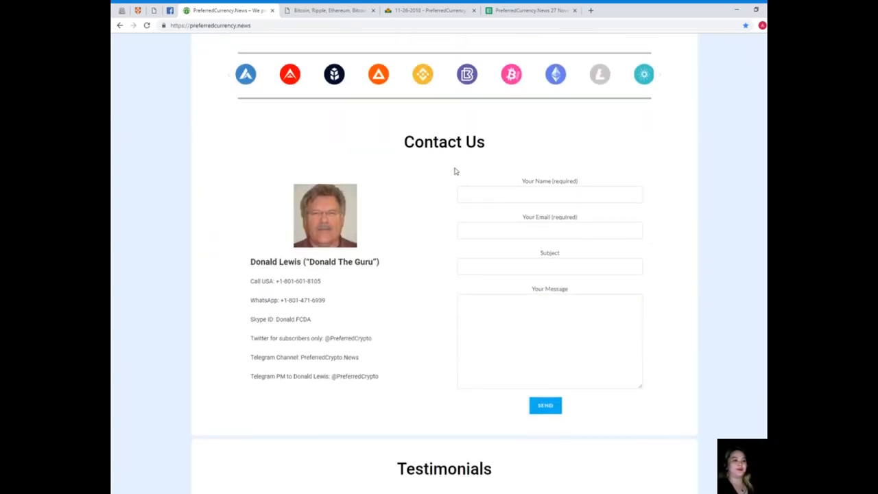
Review the Contact Us form and details, then scroll back up toward the welcome heading
scroll("down", 3)
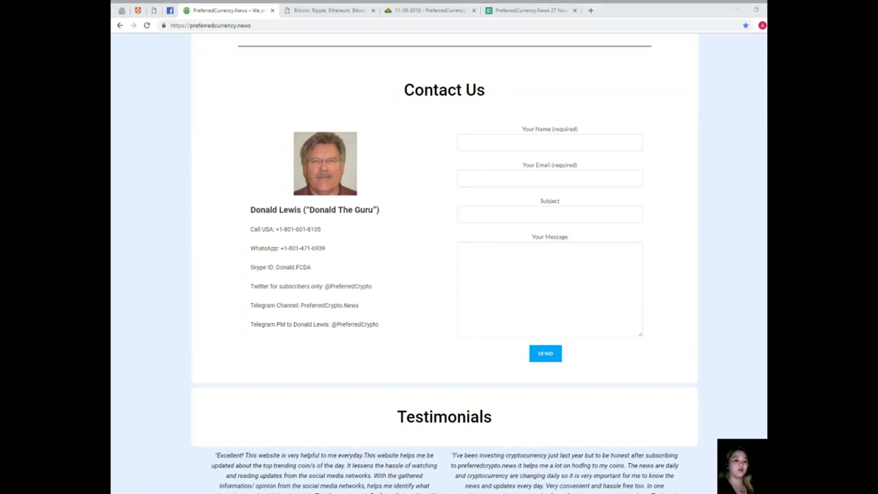
left_click(548, 288)
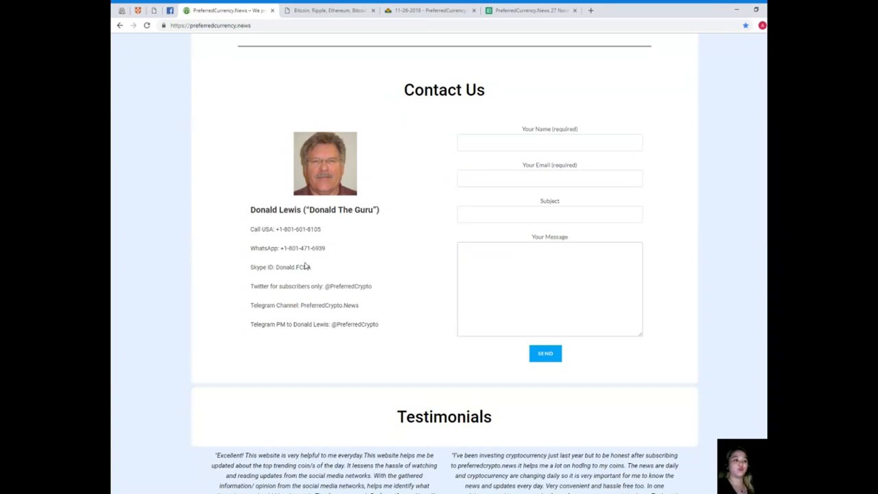
mouse_move(295, 282)
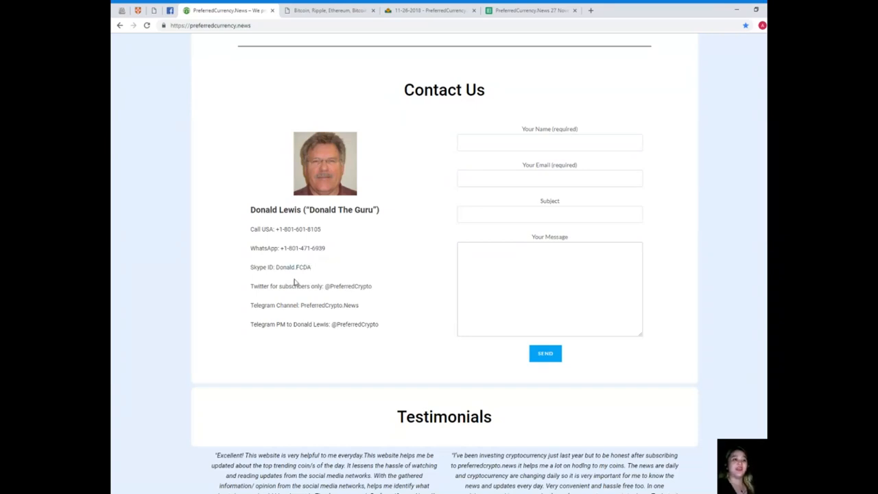
mouse_move(296, 279)
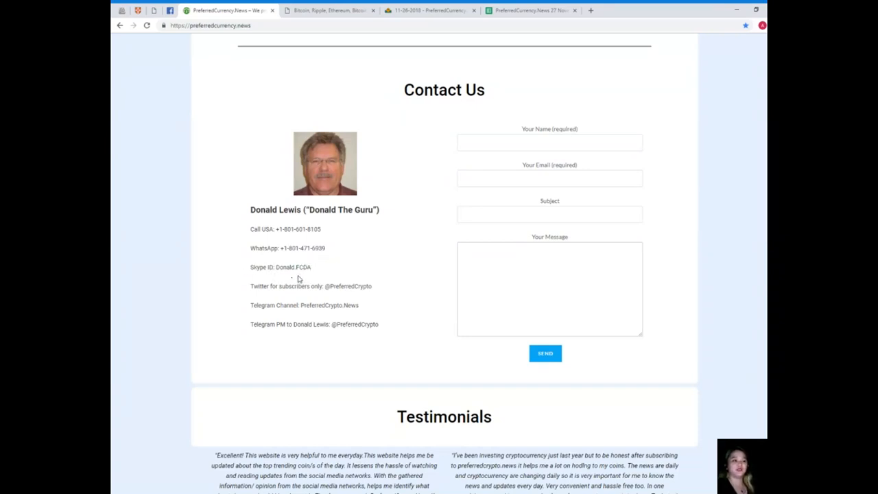
mouse_move(470, 268)
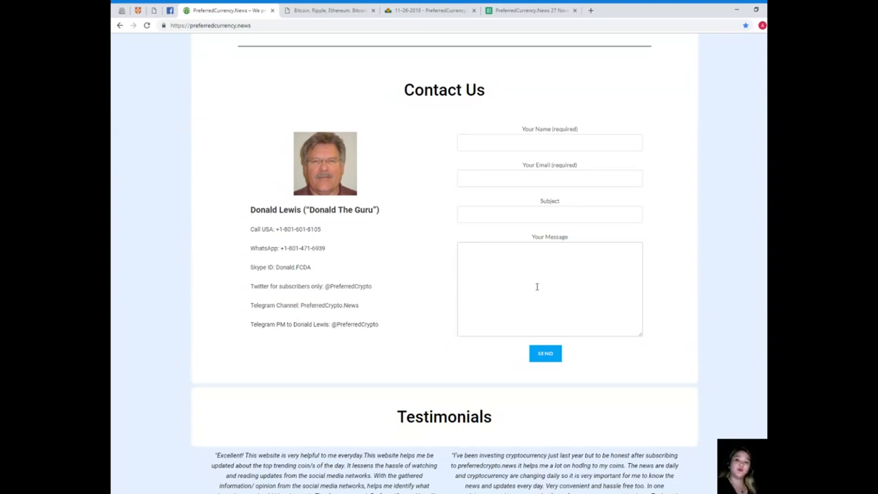
left_click(549, 288)
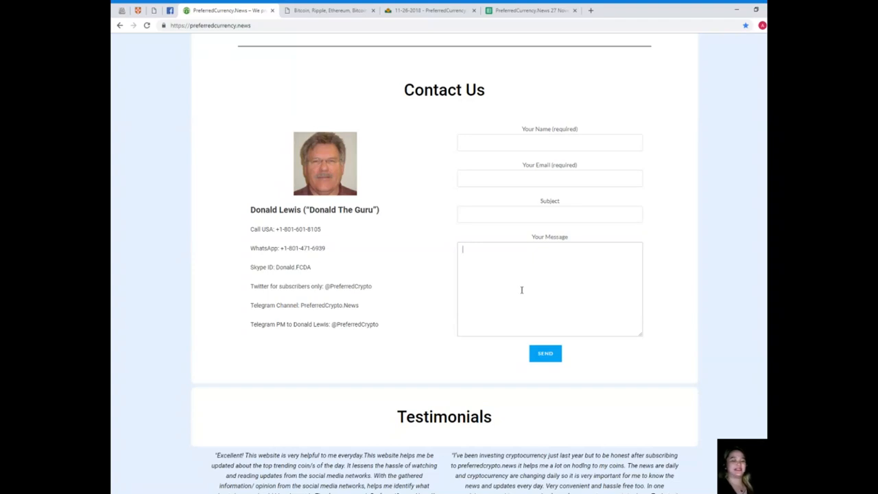
mouse_move(531, 322)
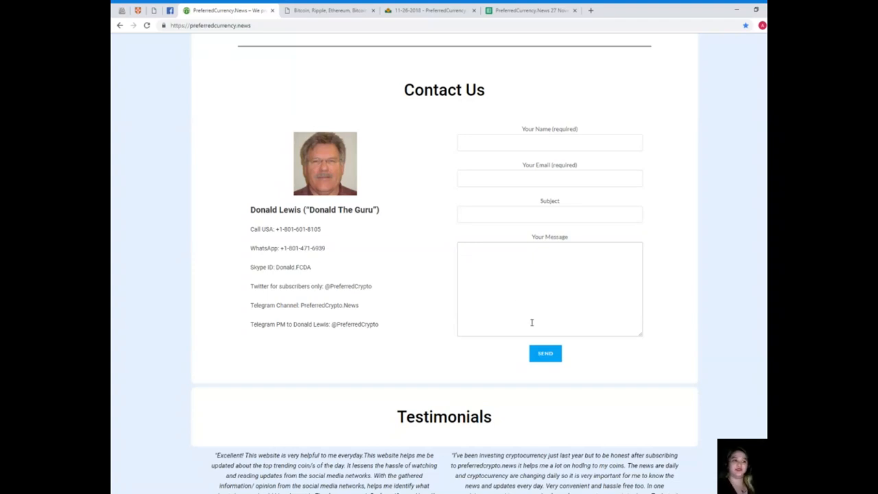
mouse_move(519, 308)
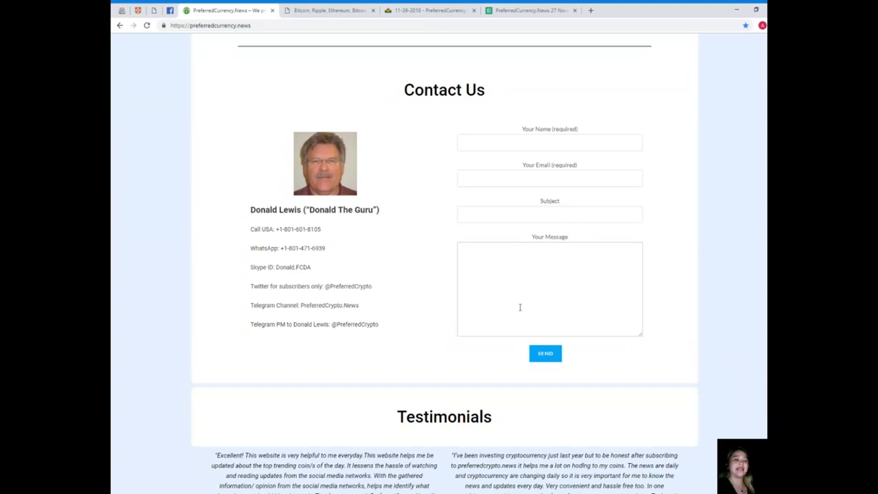
mouse_move(362, 324)
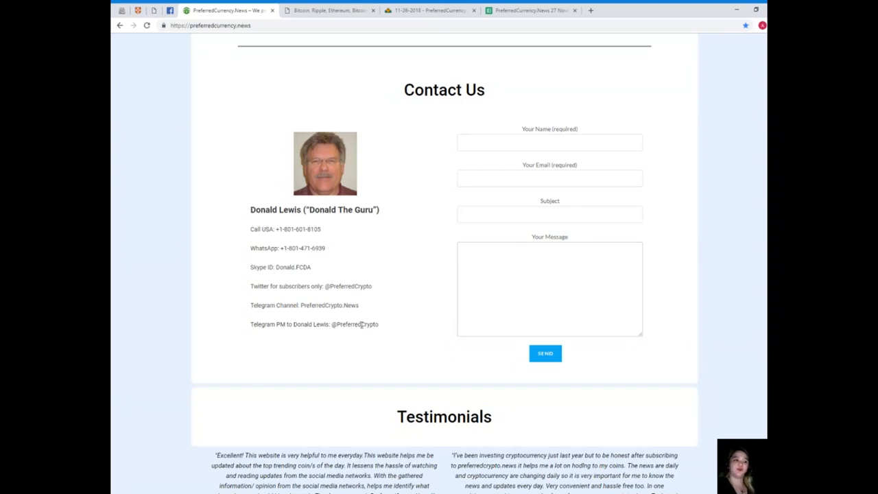
mouse_move(415, 296)
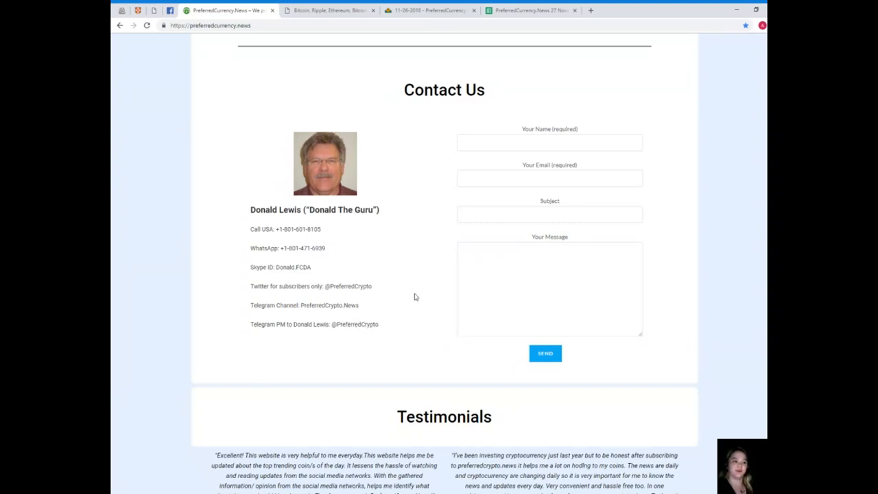
scroll("up", 3)
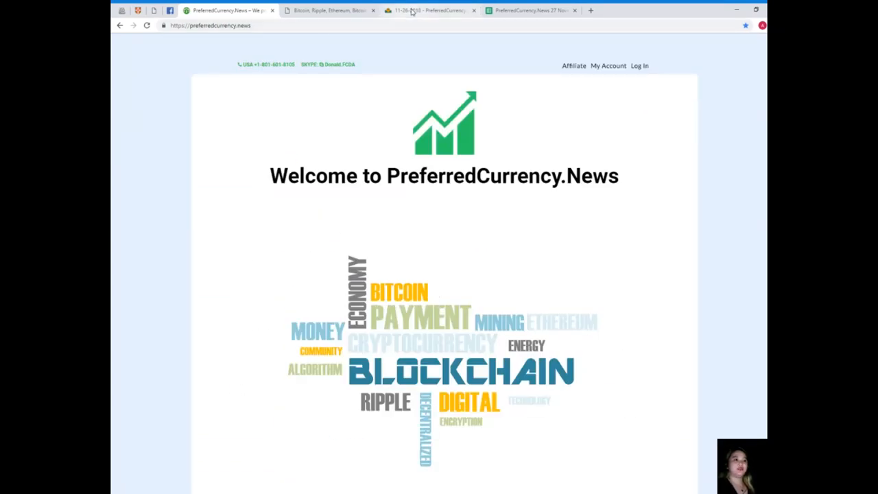
Switch to the AWeber 27 November 2018 newsletter and open the full EOS ecosystem article
left_click(428, 9)
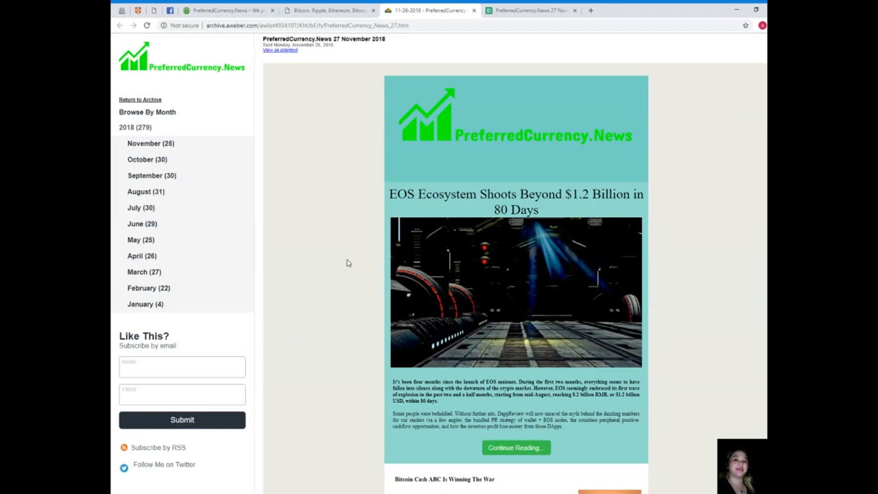
mouse_move(345, 247)
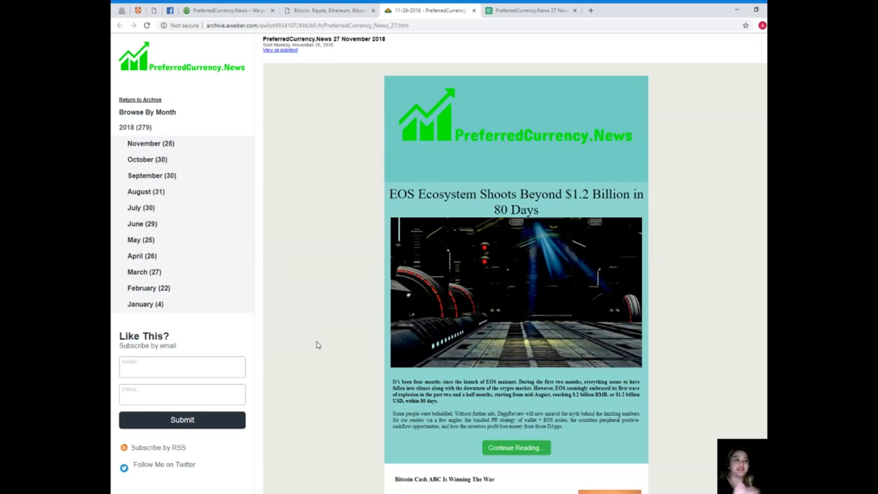
scroll("down", 3)
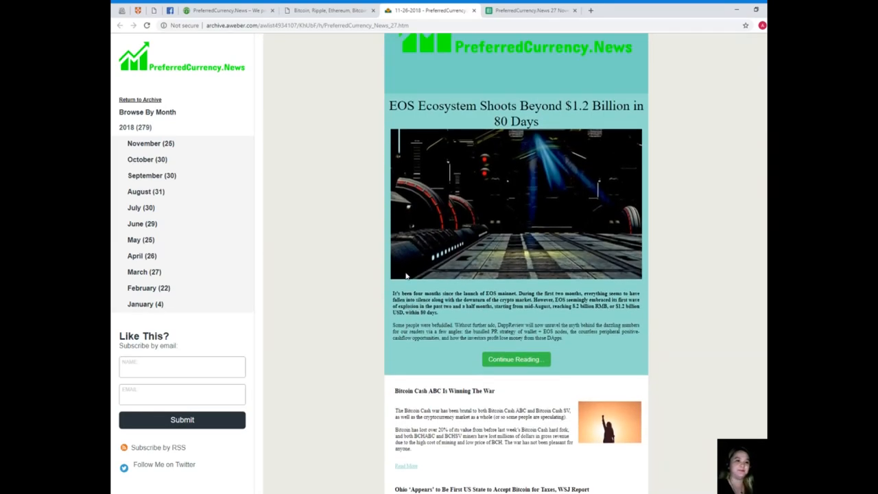
scroll("down", 3)
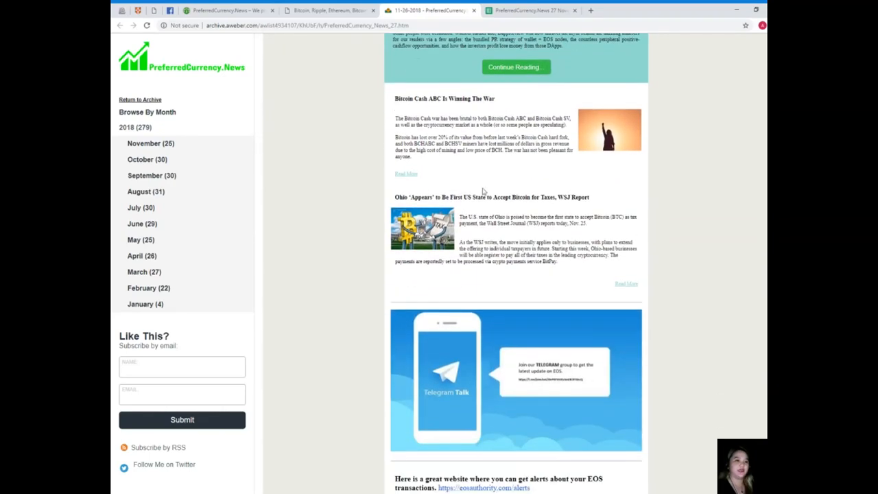
scroll("up", 3)
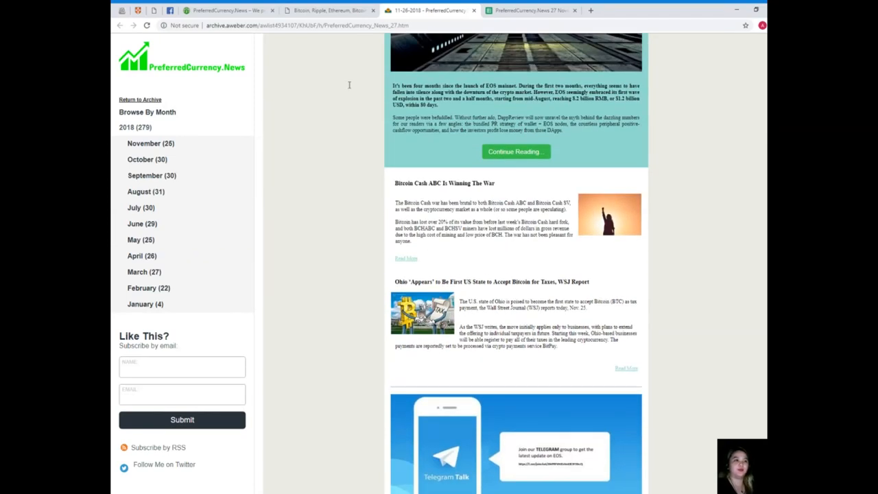
mouse_move(502, 152)
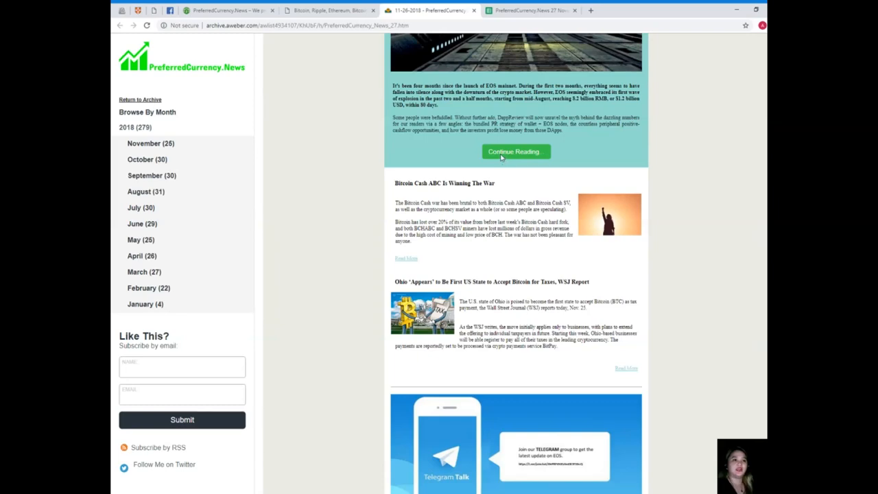
left_click(516, 152)
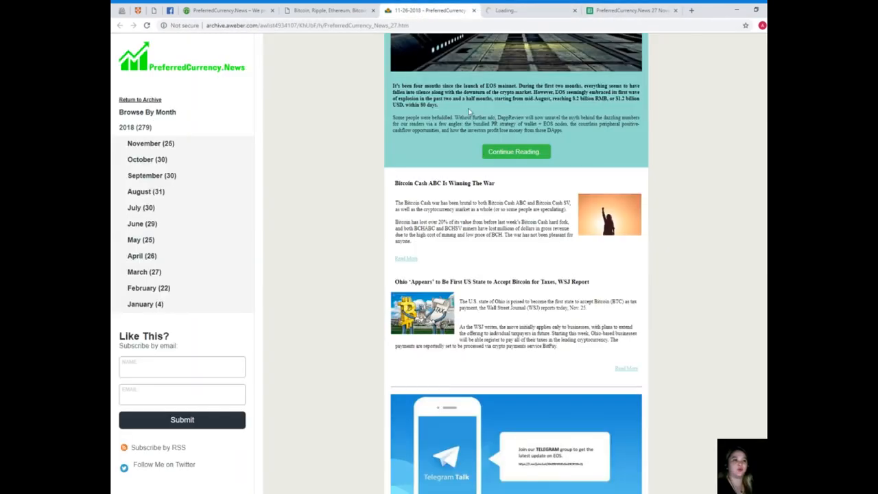
scroll("down", 3)
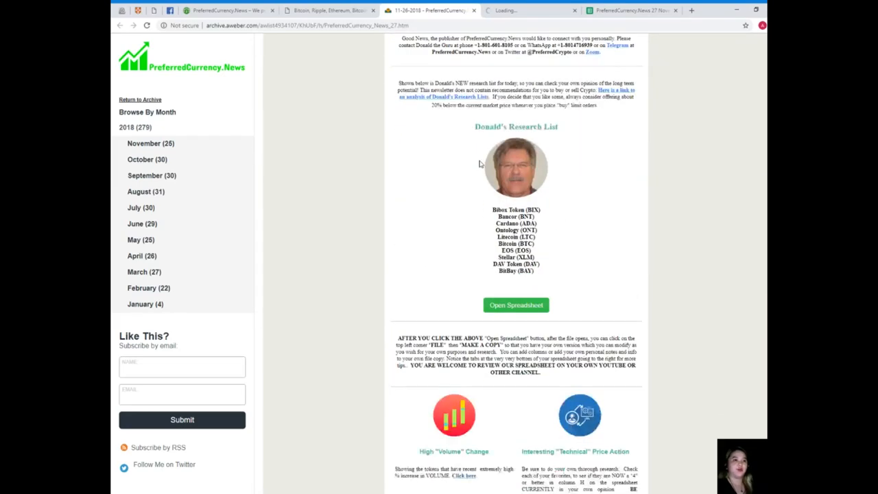
Scroll to Donald's Research List and open its spreadsheet
scroll("down", 3)
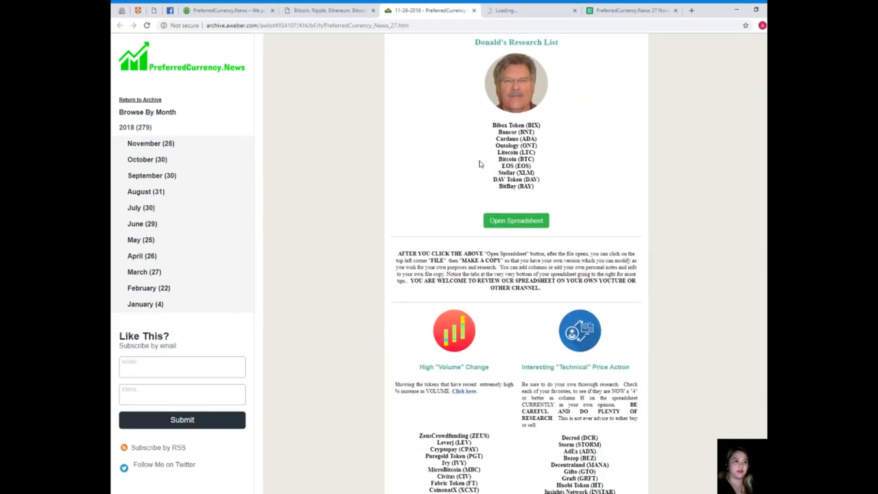
scroll("up", 3)
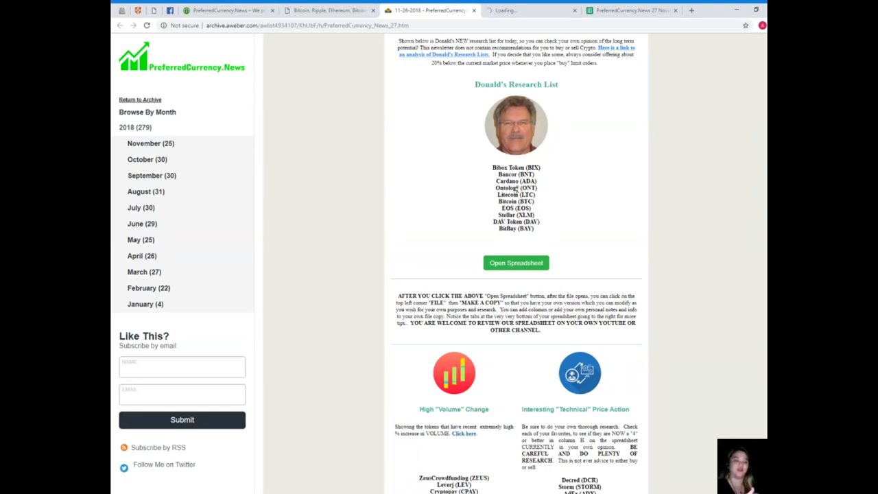
mouse_move(605, 227)
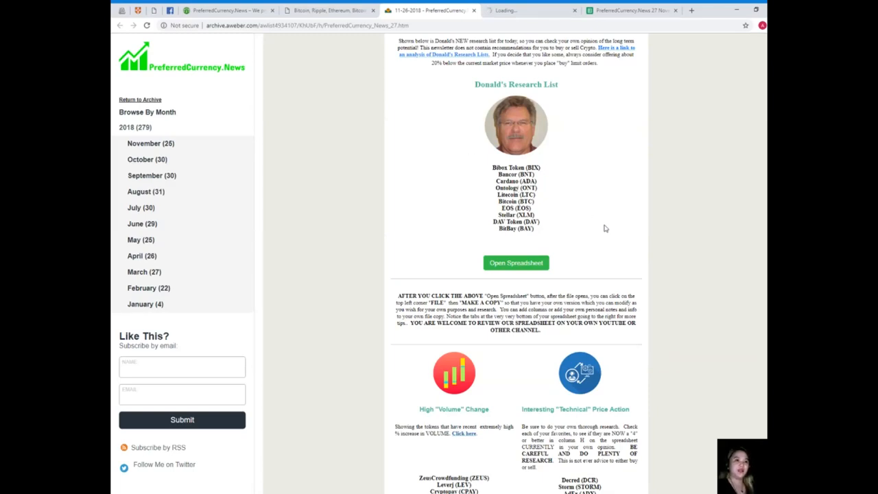
left_click(516, 262)
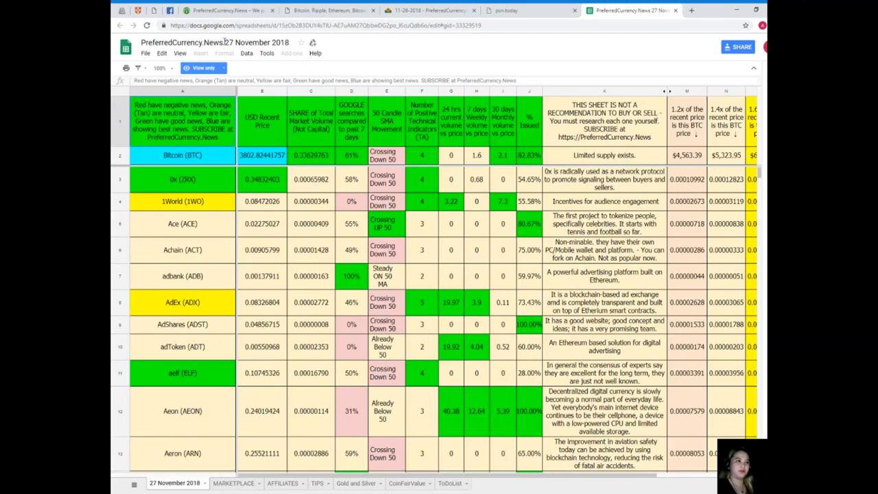
mouse_move(393, 76)
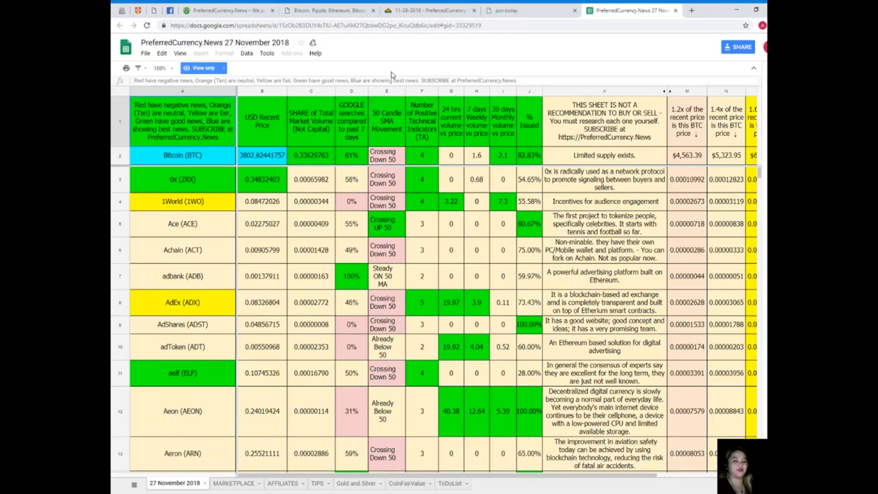
mouse_move(160, 133)
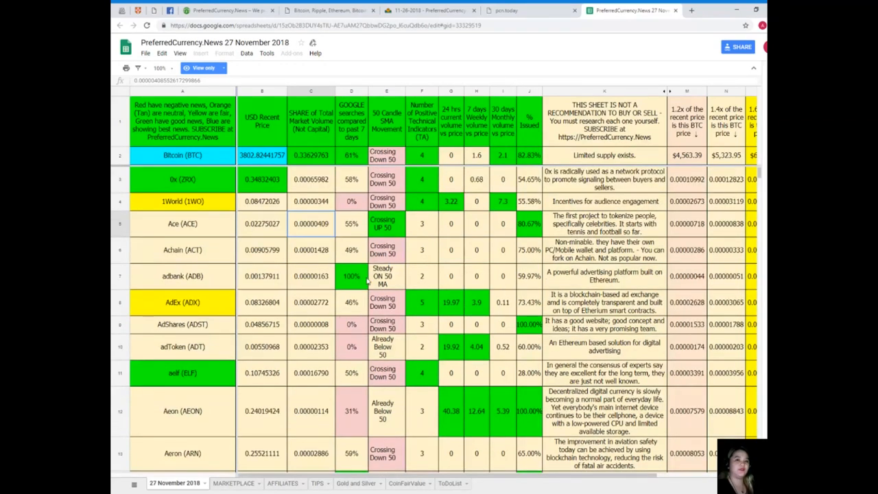
mouse_move(726, 199)
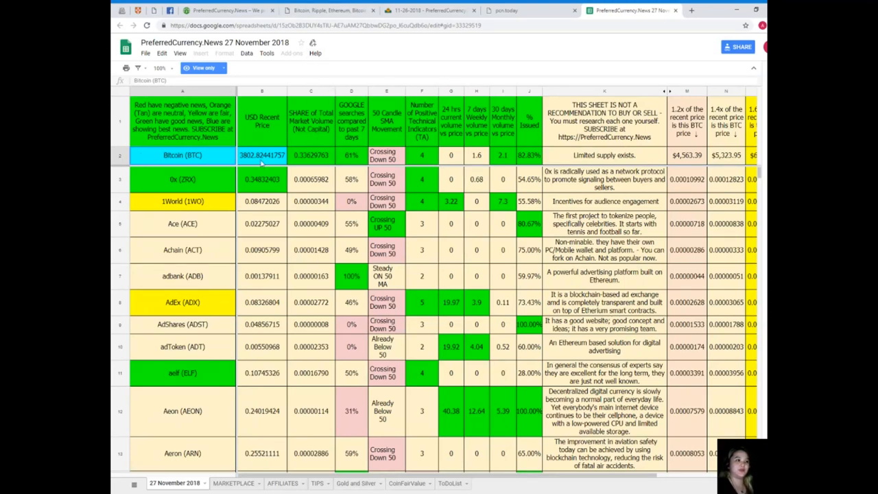
left_click(261, 155)
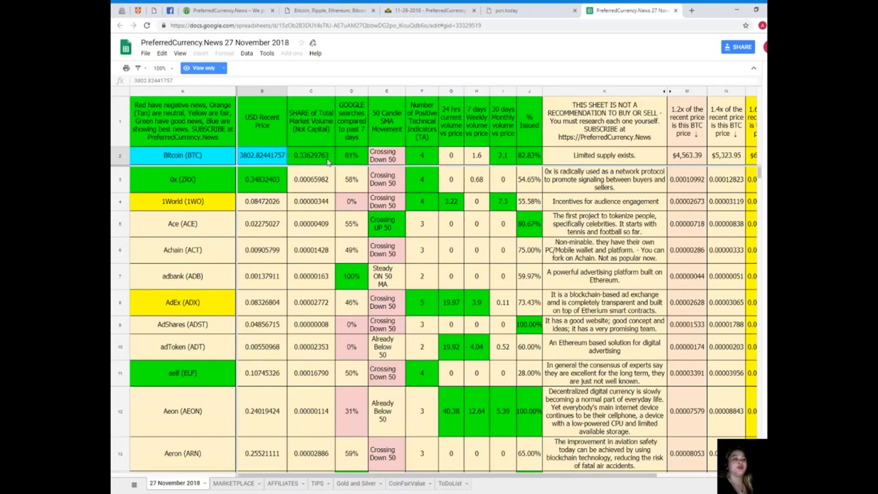
left_click(351, 155)
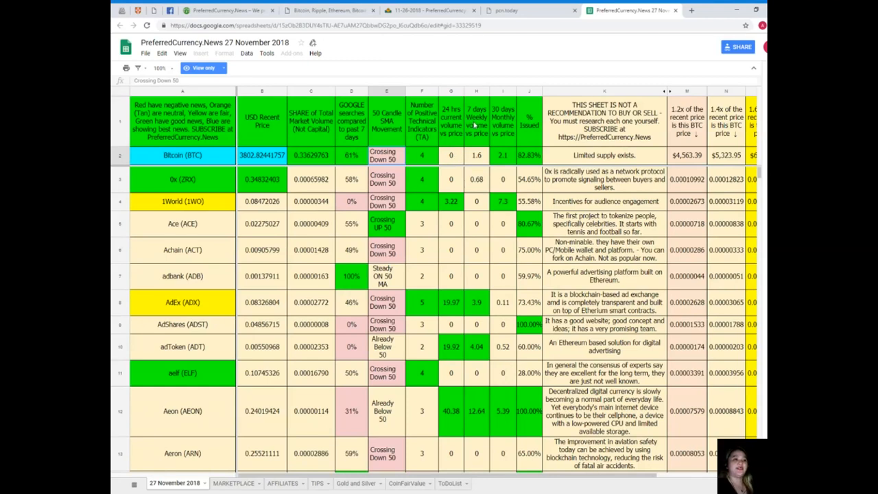
left_click(477, 155)
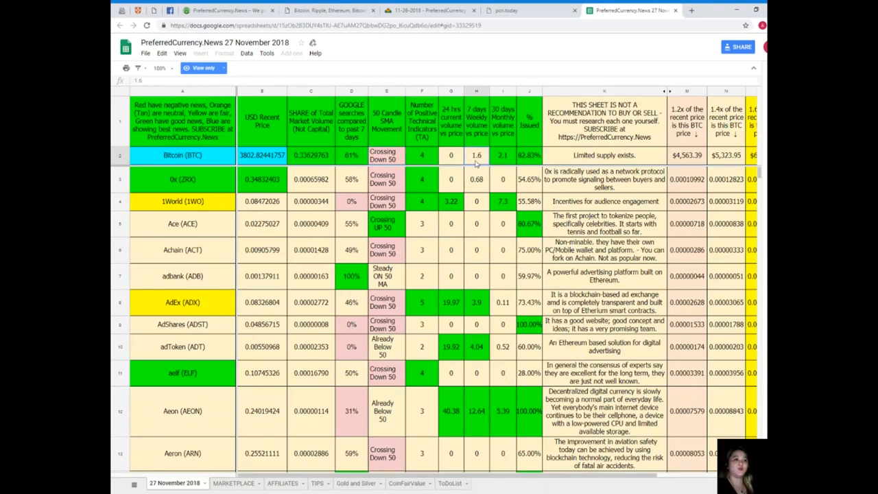
mouse_move(498, 142)
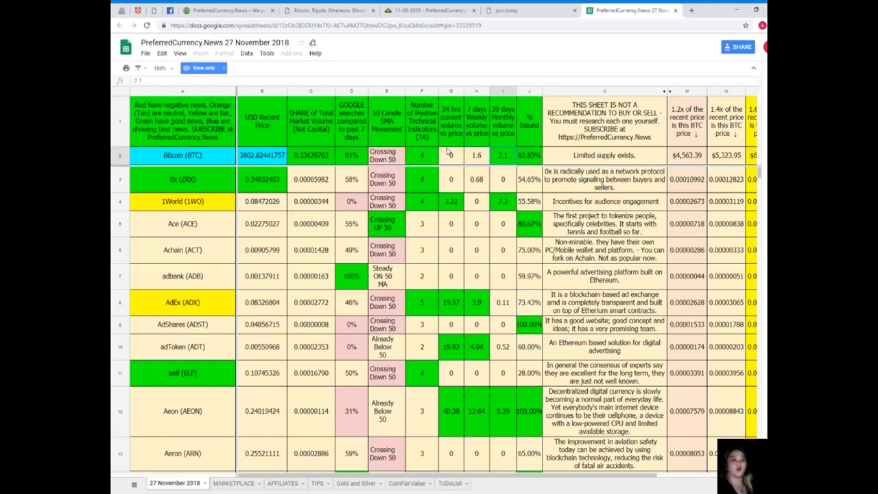
mouse_move(548, 156)
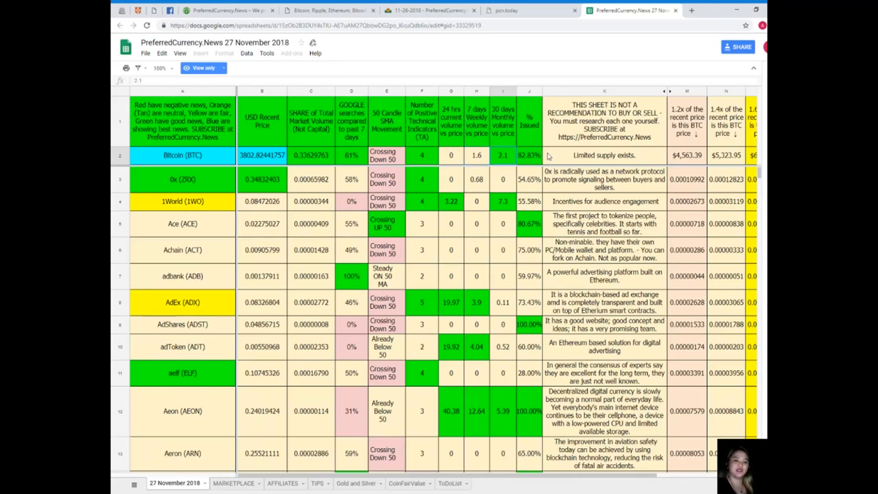
left_click(529, 155)
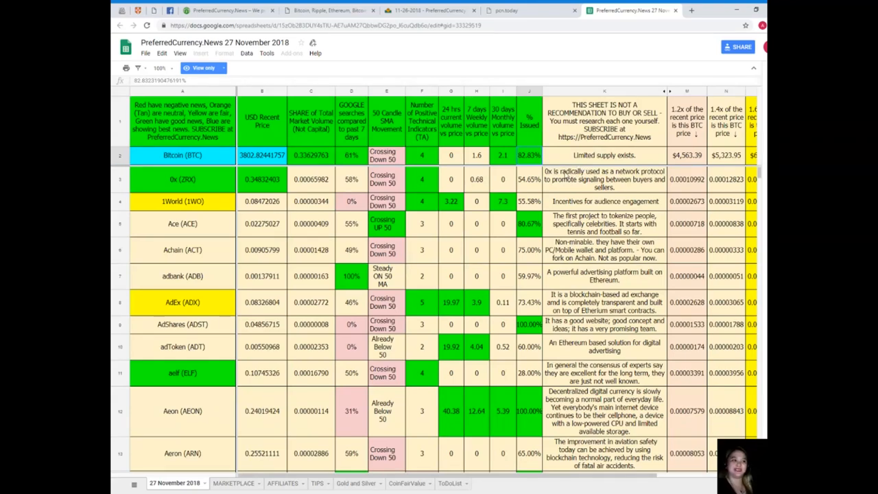
scroll("down", 3)
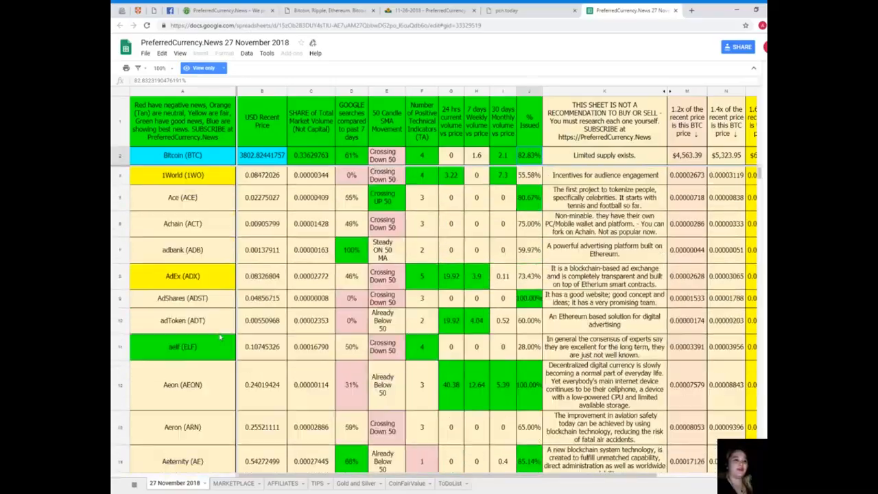
scroll("down", 3)
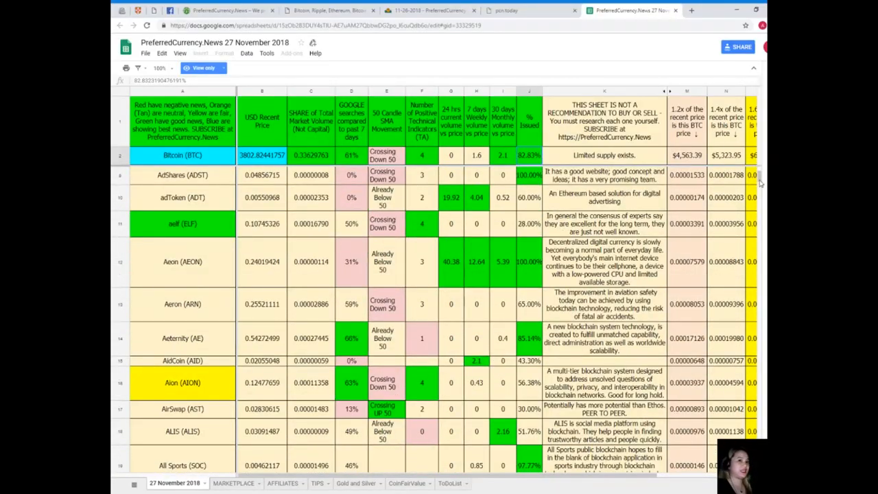
scroll("down", 3)
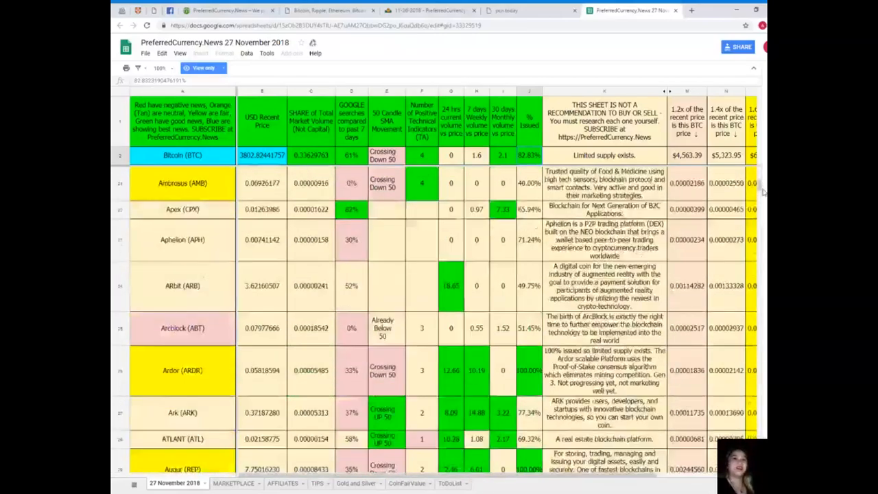
scroll("up", 3)
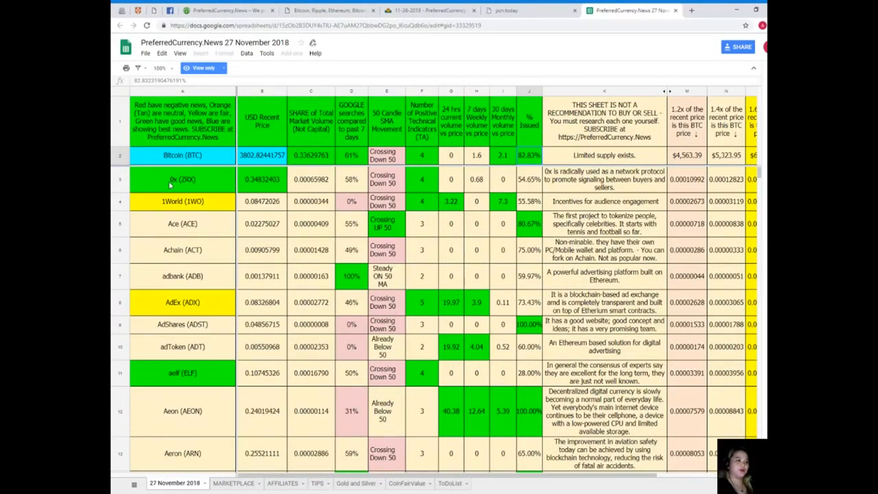
mouse_move(175, 267)
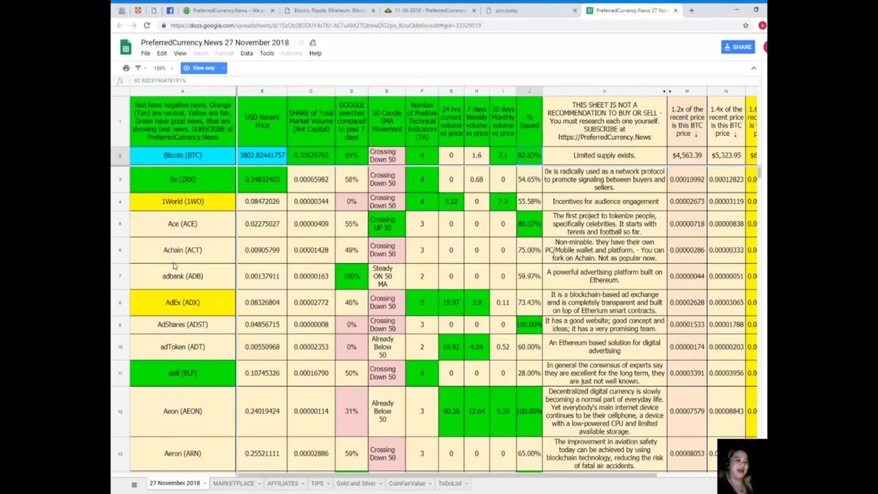
mouse_move(174, 330)
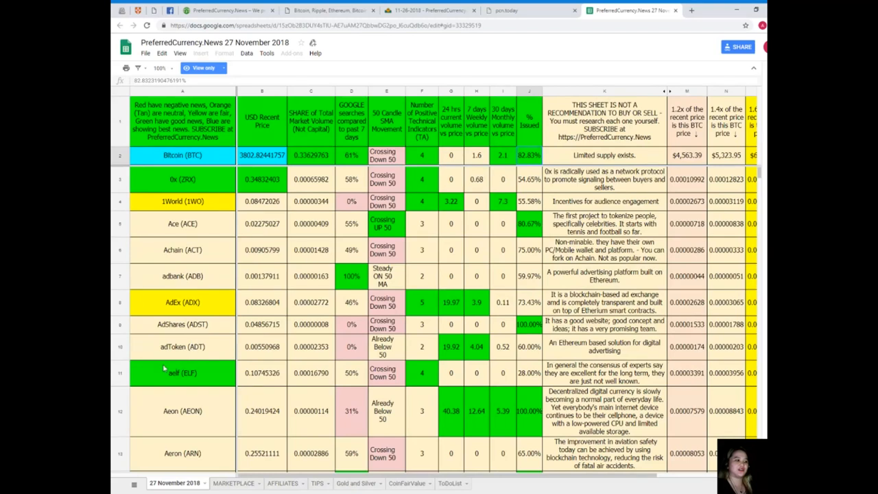
mouse_move(197, 434)
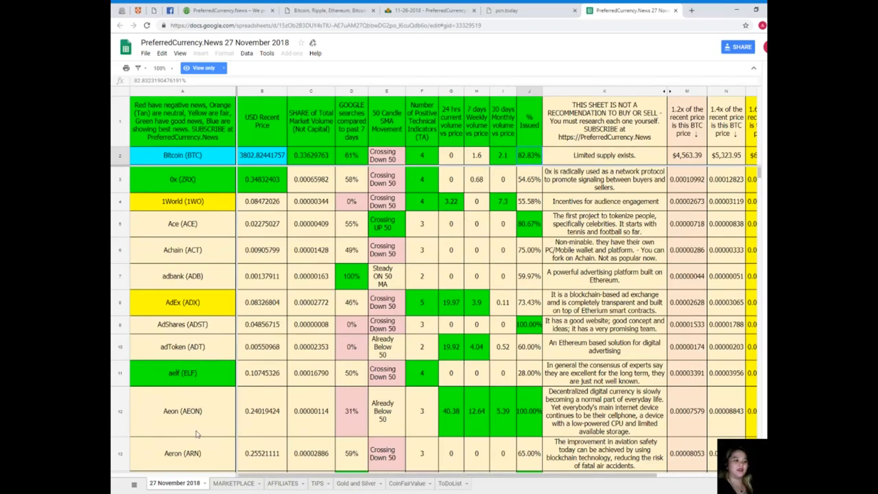
mouse_move(192, 423)
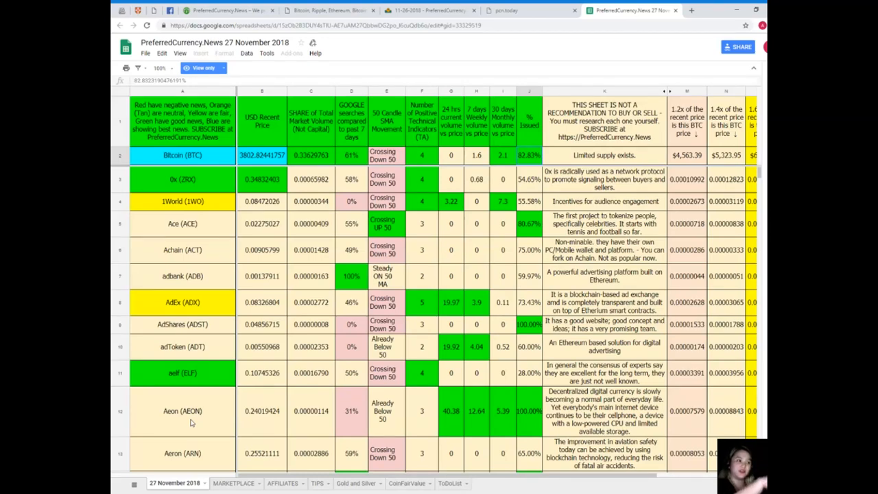
scroll("down", 3)
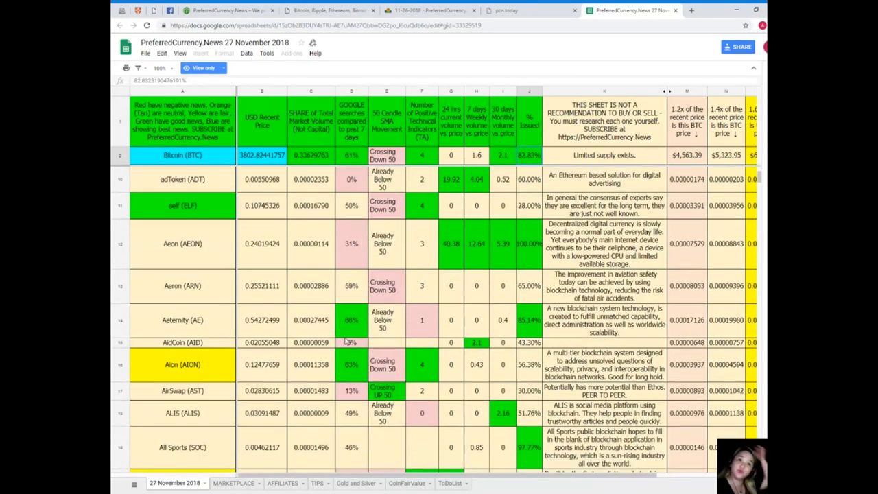
scroll("down", 3)
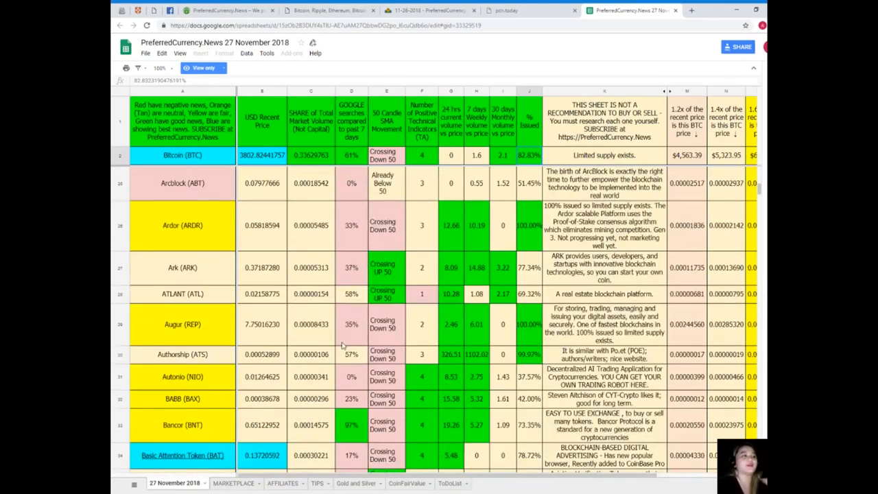
scroll("up", 3)
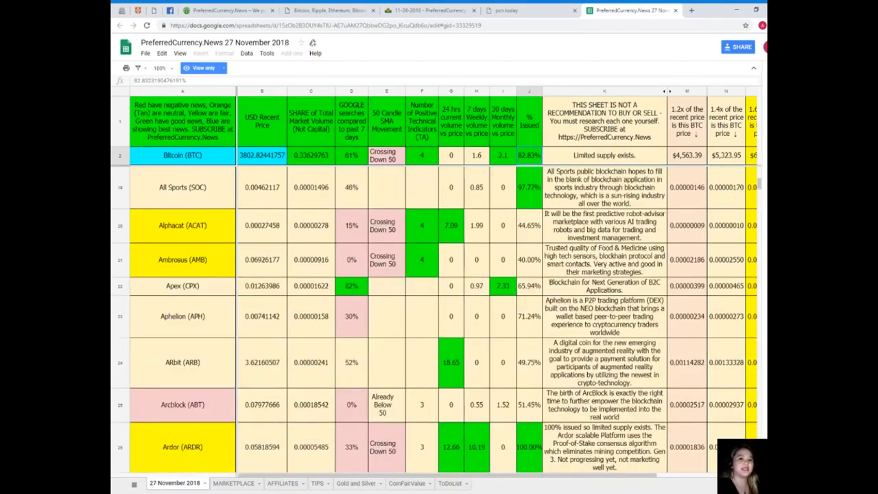
scroll("up", 3)
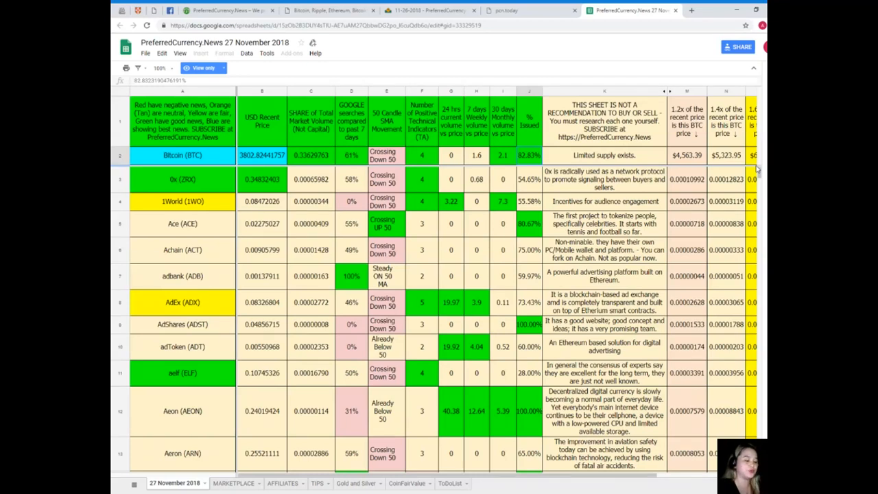
Find 'DA' in the sheet and inspect DAV Token's indicator count, weekly volume and percent issued
key("ctrl+f")
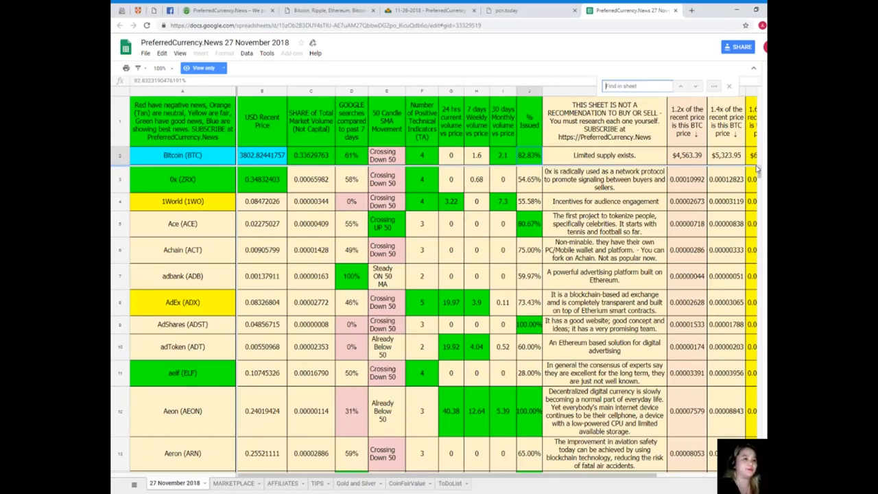
type("DAV")
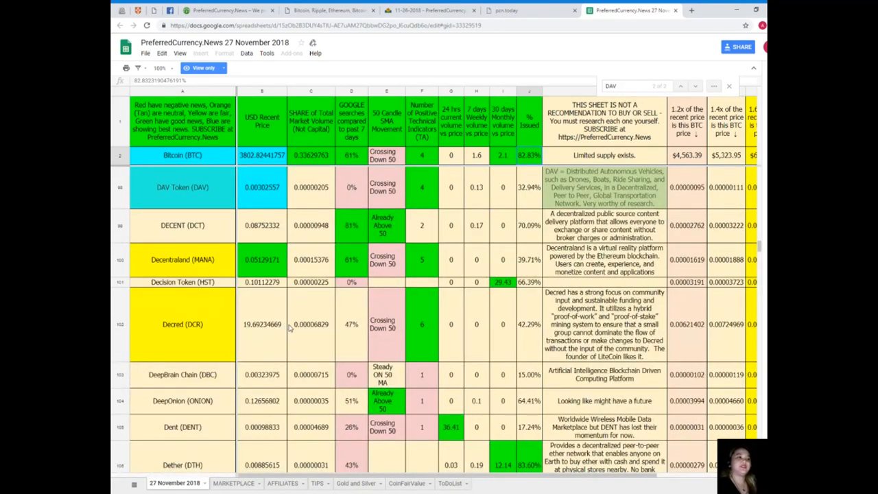
mouse_move(254, 314)
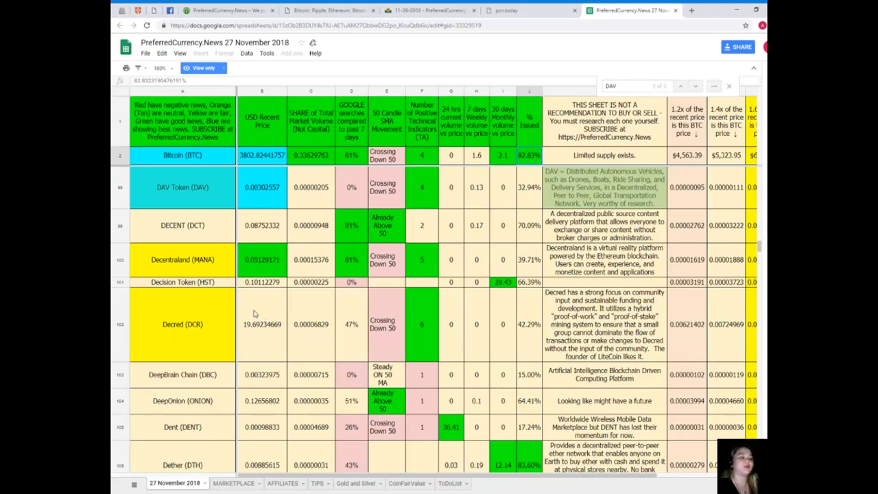
left_click(183, 187)
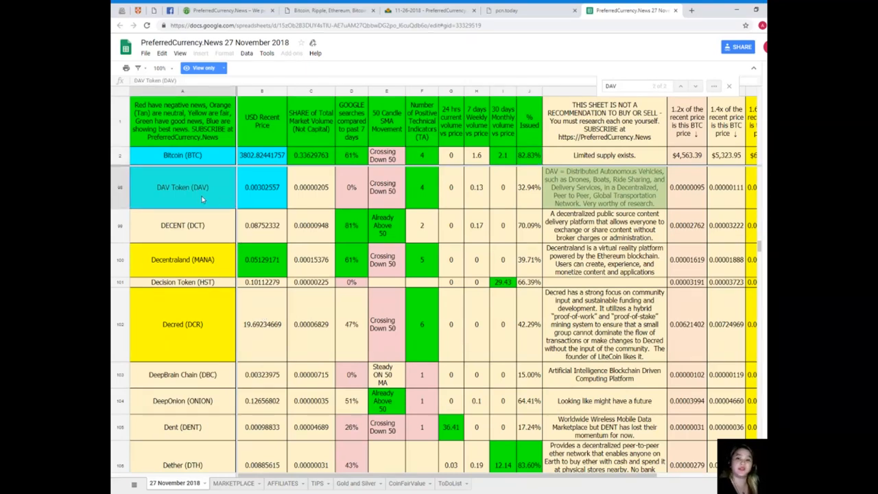
mouse_move(214, 218)
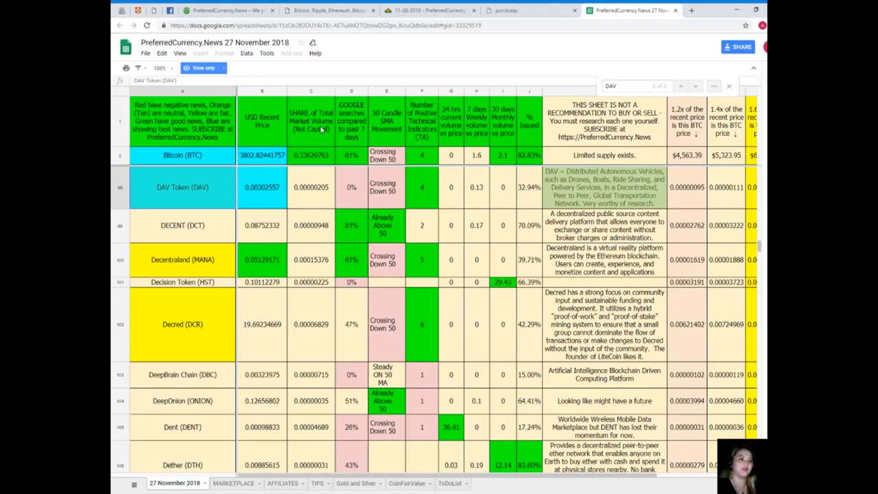
mouse_move(295, 196)
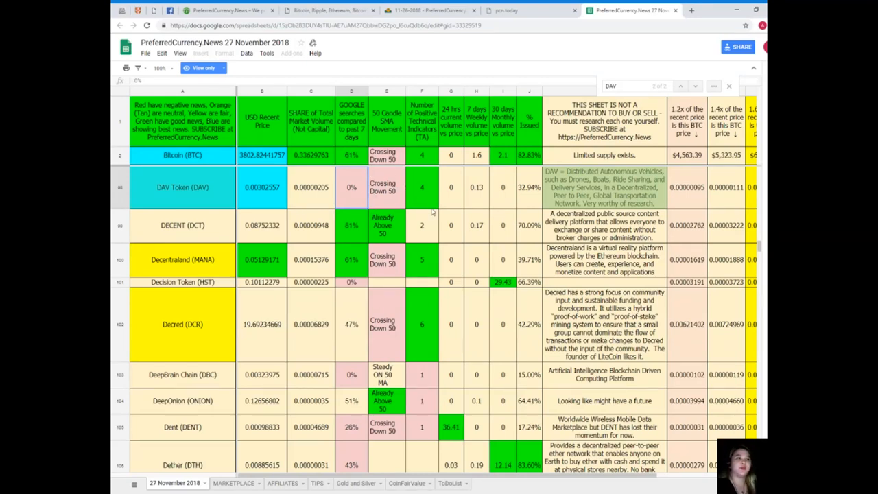
left_click(422, 187)
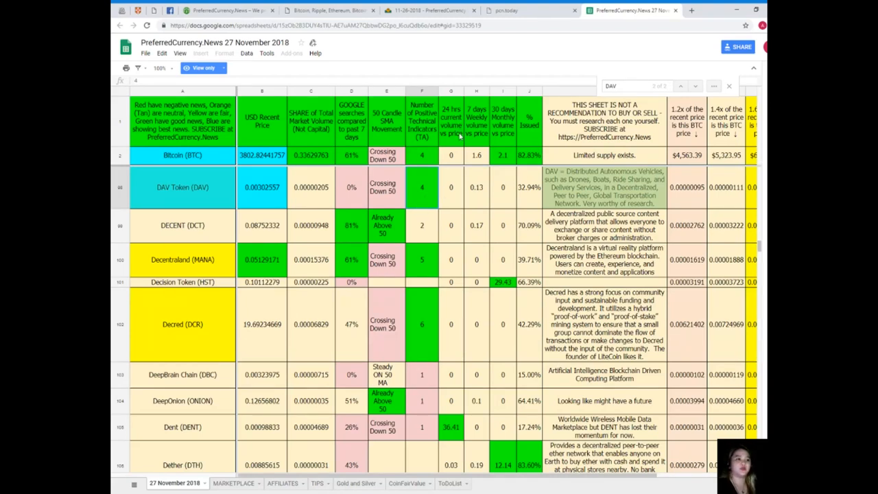
left_click(477, 186)
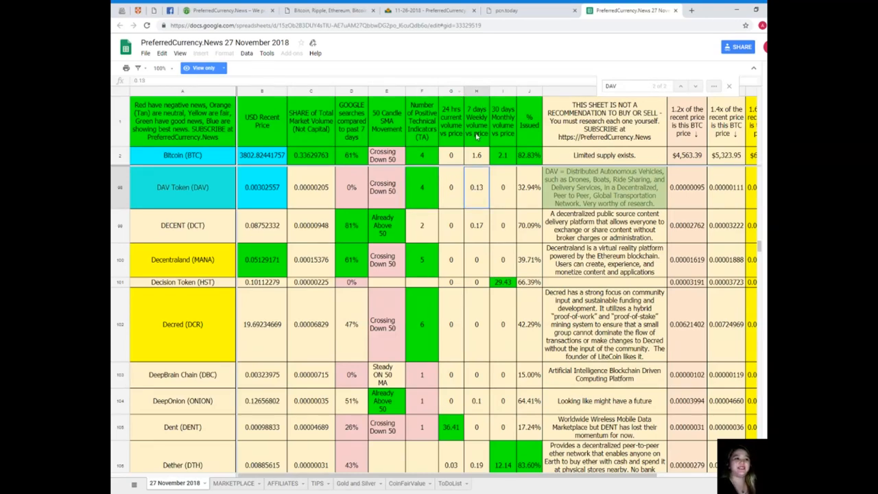
mouse_move(474, 201)
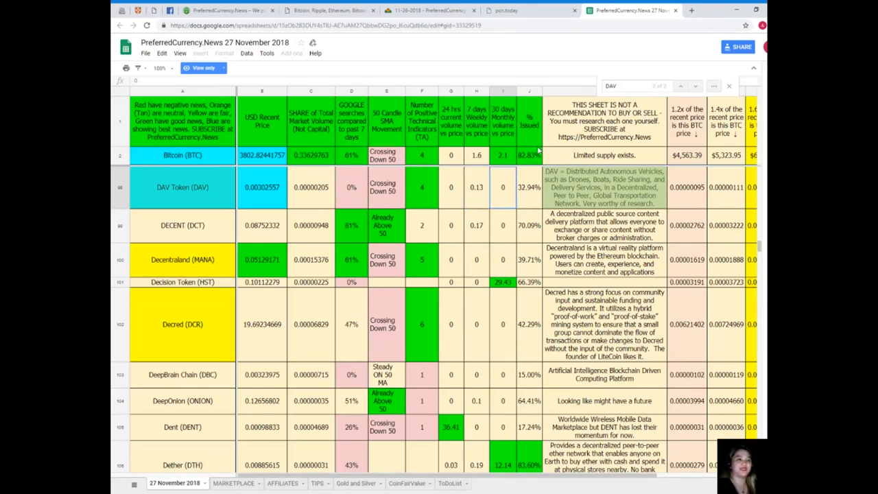
left_click(528, 187)
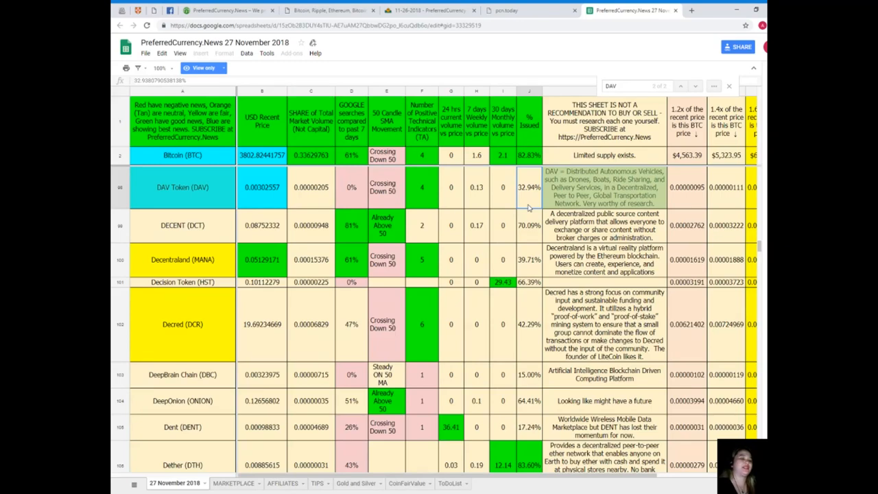
mouse_move(590, 236)
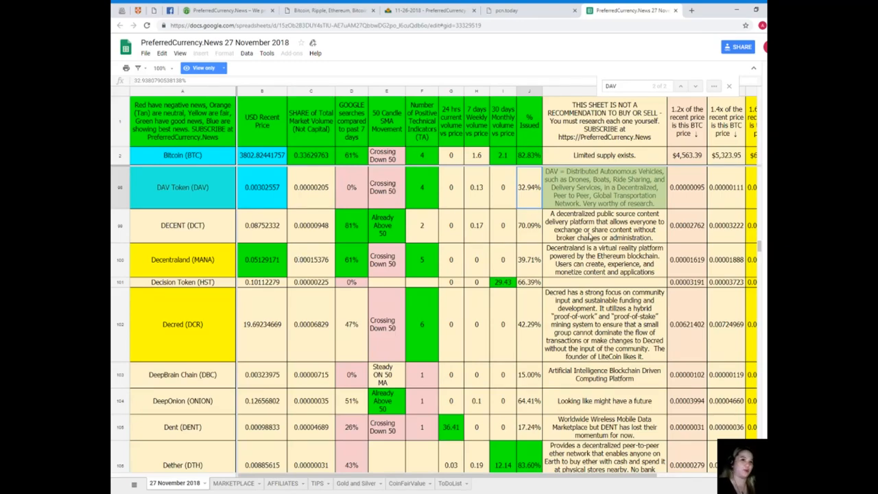
scroll("up", 3)
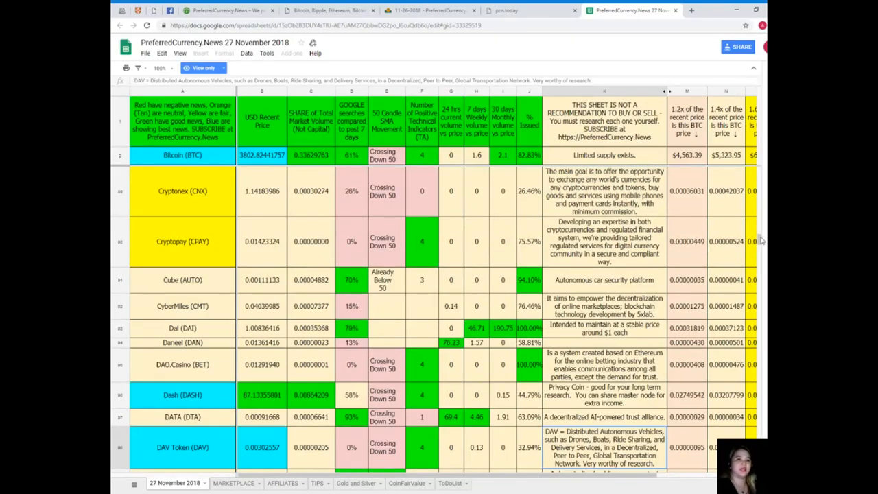
Scroll the sheet back to the top, showing Bitcoin, 0x (ZRX) through Aeron (ARN)
scroll("up", 3)
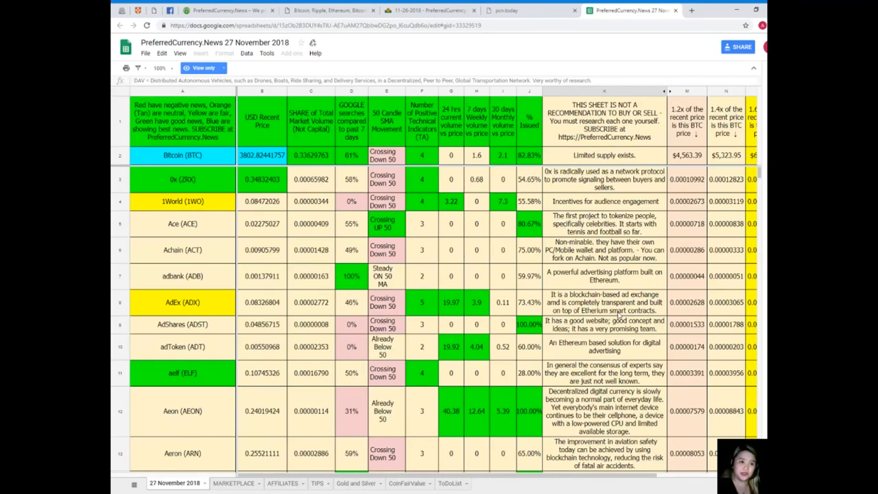
Select the 1World, Ace and 0x entries, then return to the PreferredCurrency.News tab
left_click(261, 121)
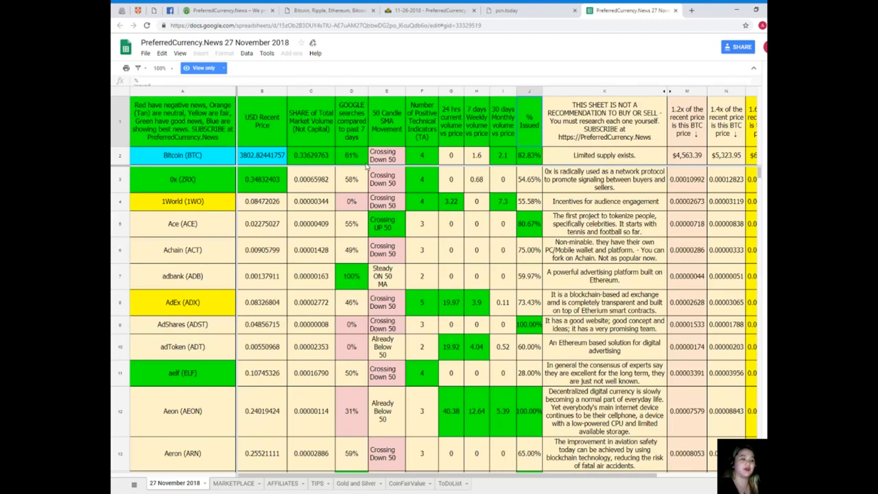
left_click(183, 201)
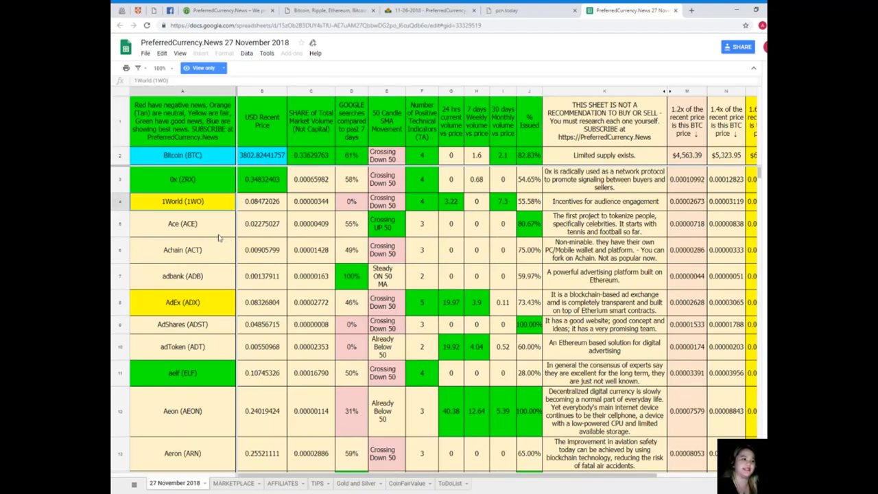
left_click(182, 224)
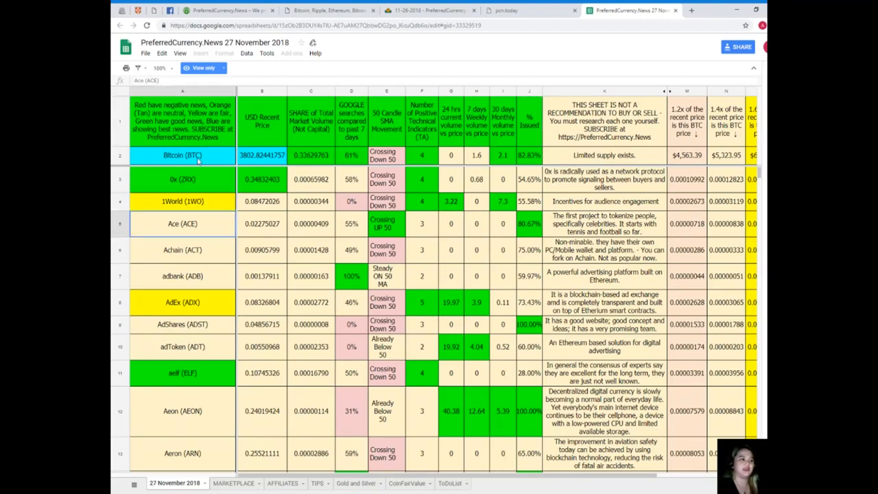
left_click(183, 179)
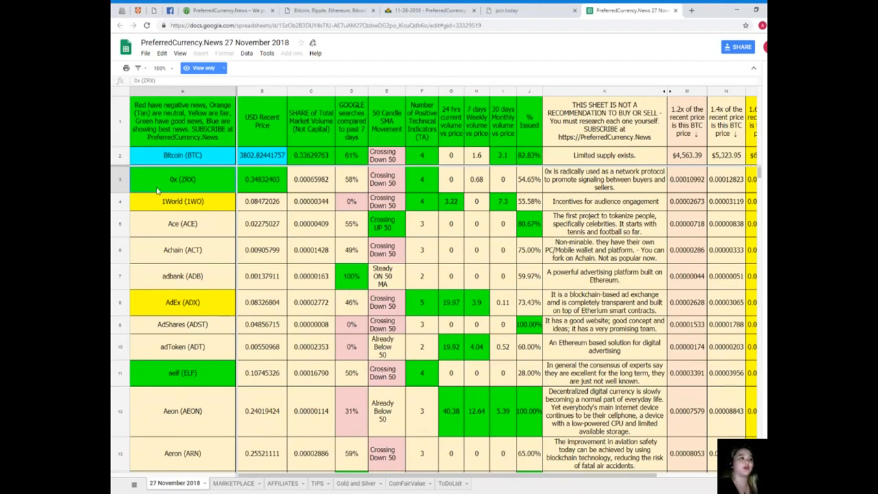
mouse_move(180, 153)
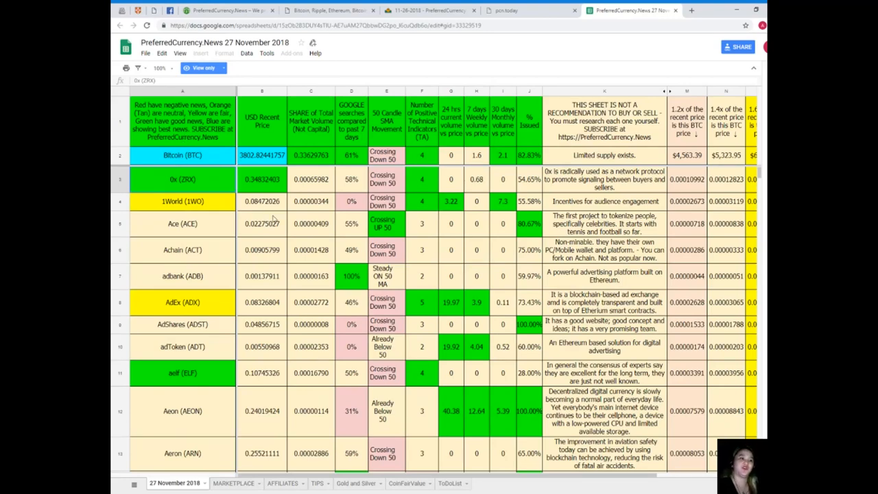
left_click(227, 9)
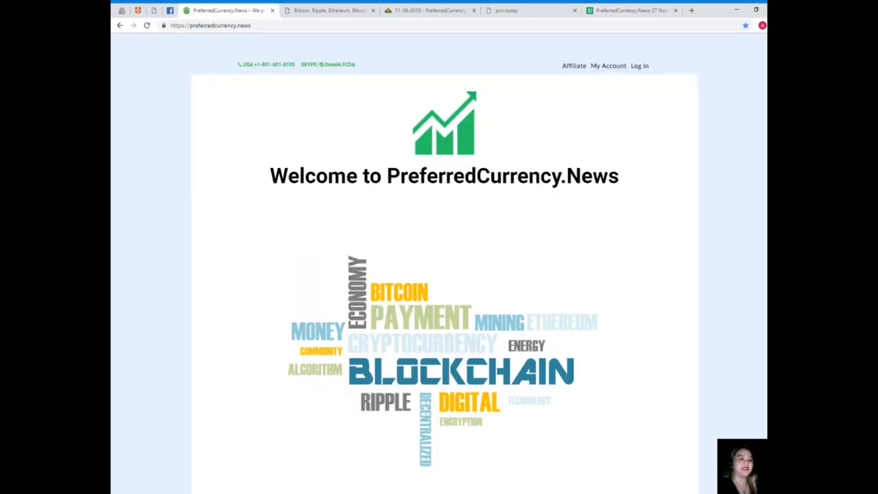